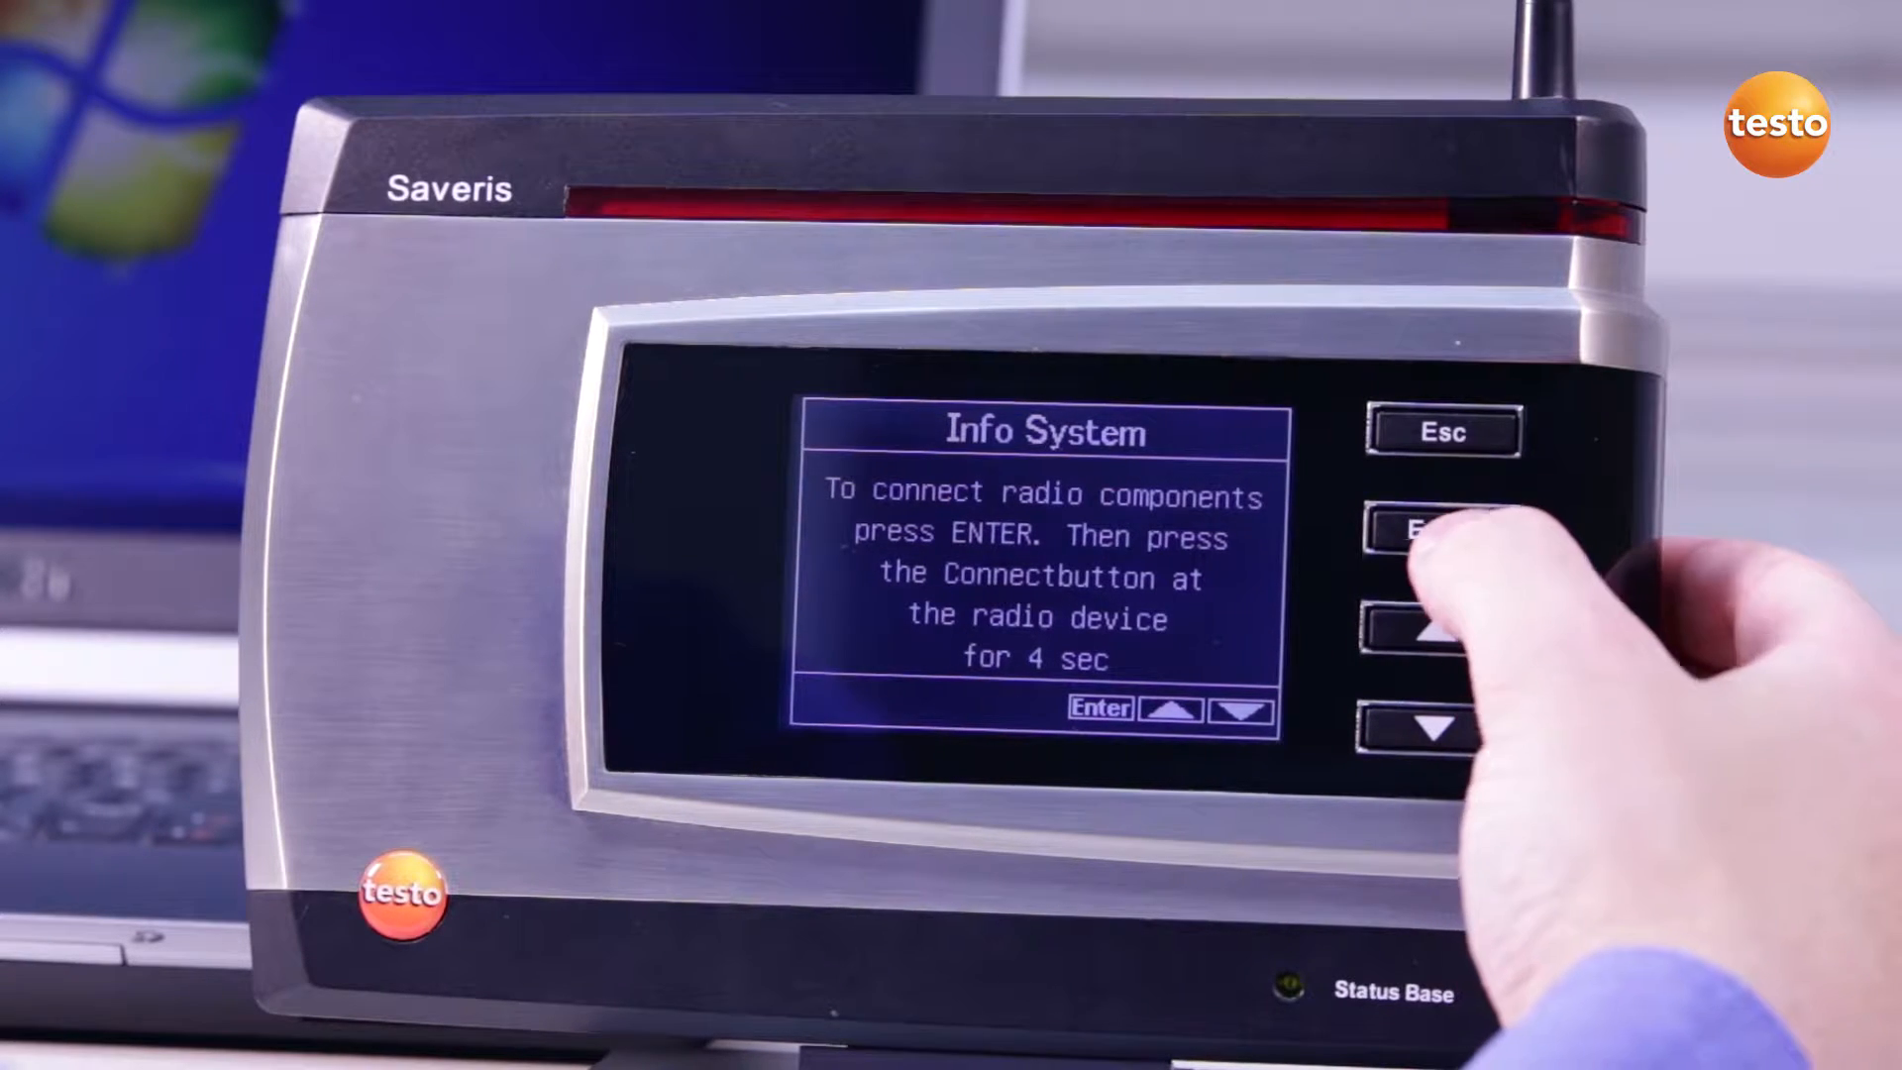
- Start and confirm the radio login on the Saveris base so the probe can register
click(1441, 530)
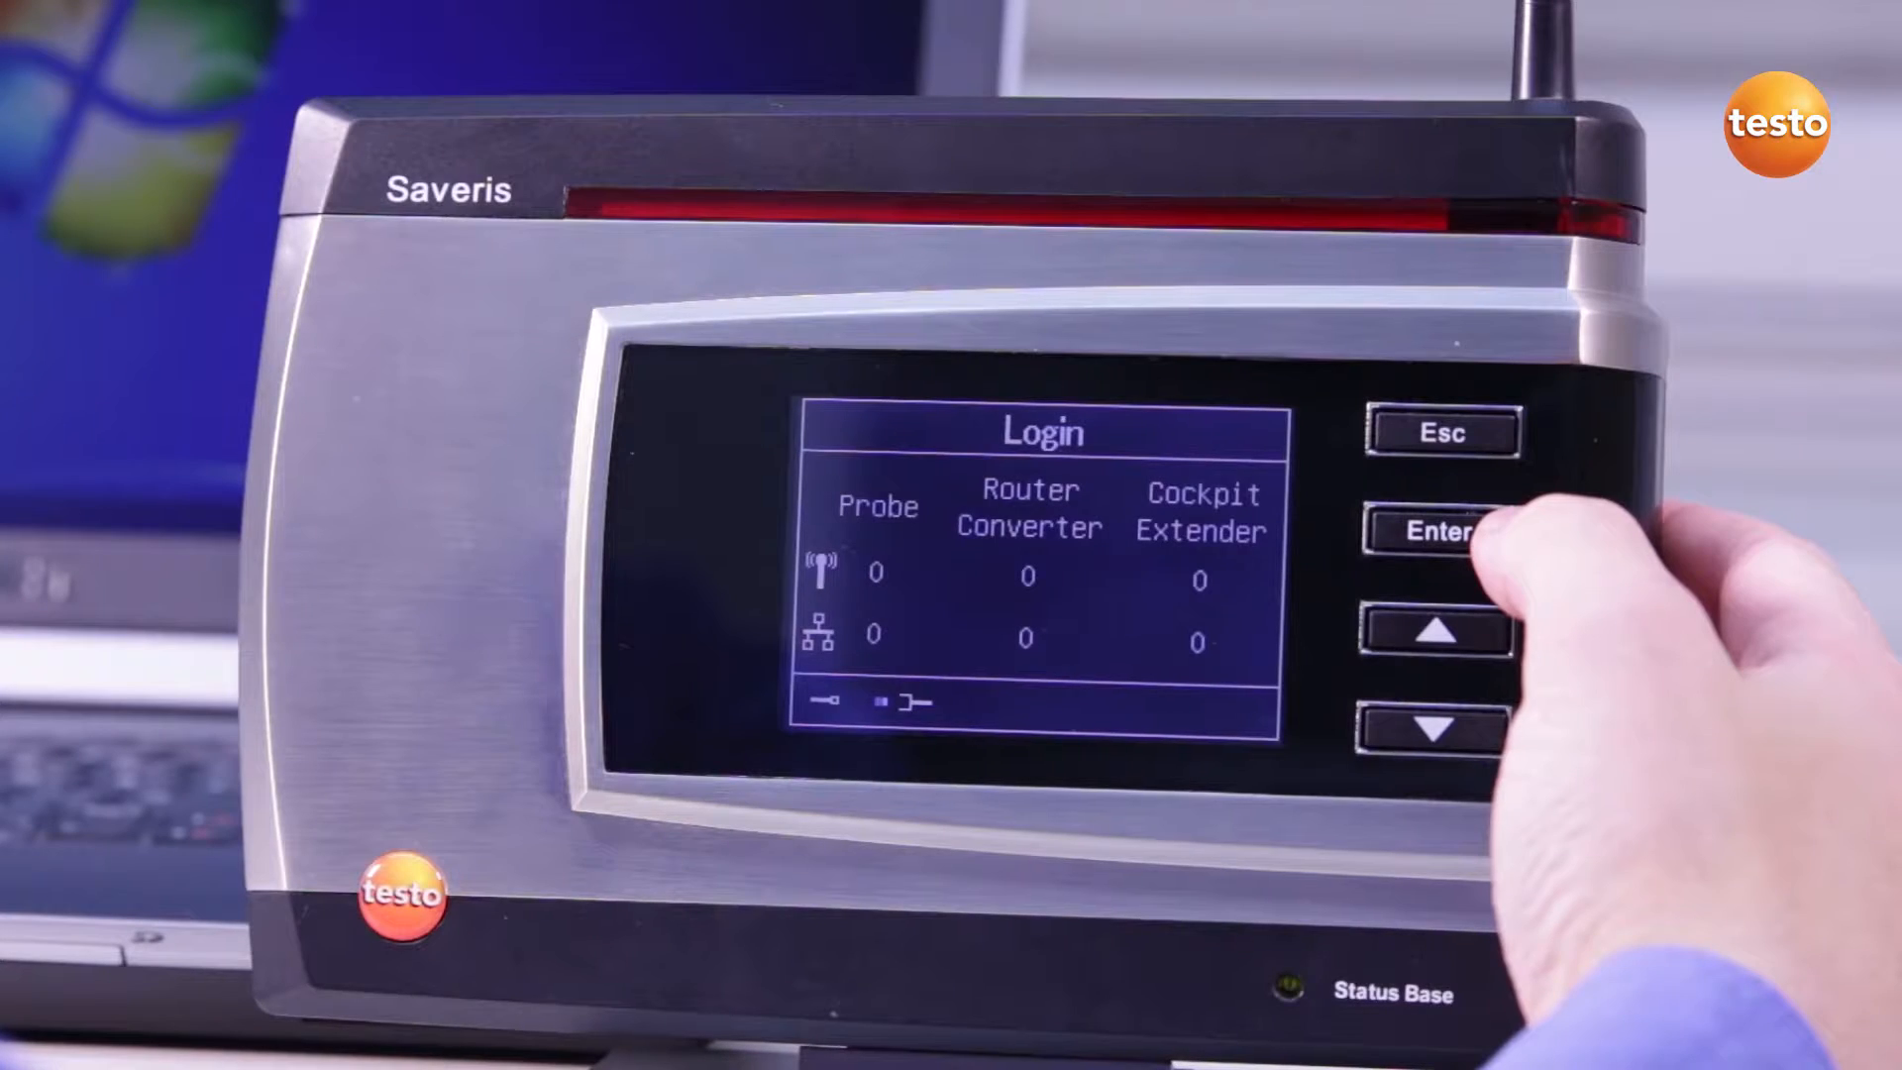
click(1439, 531)
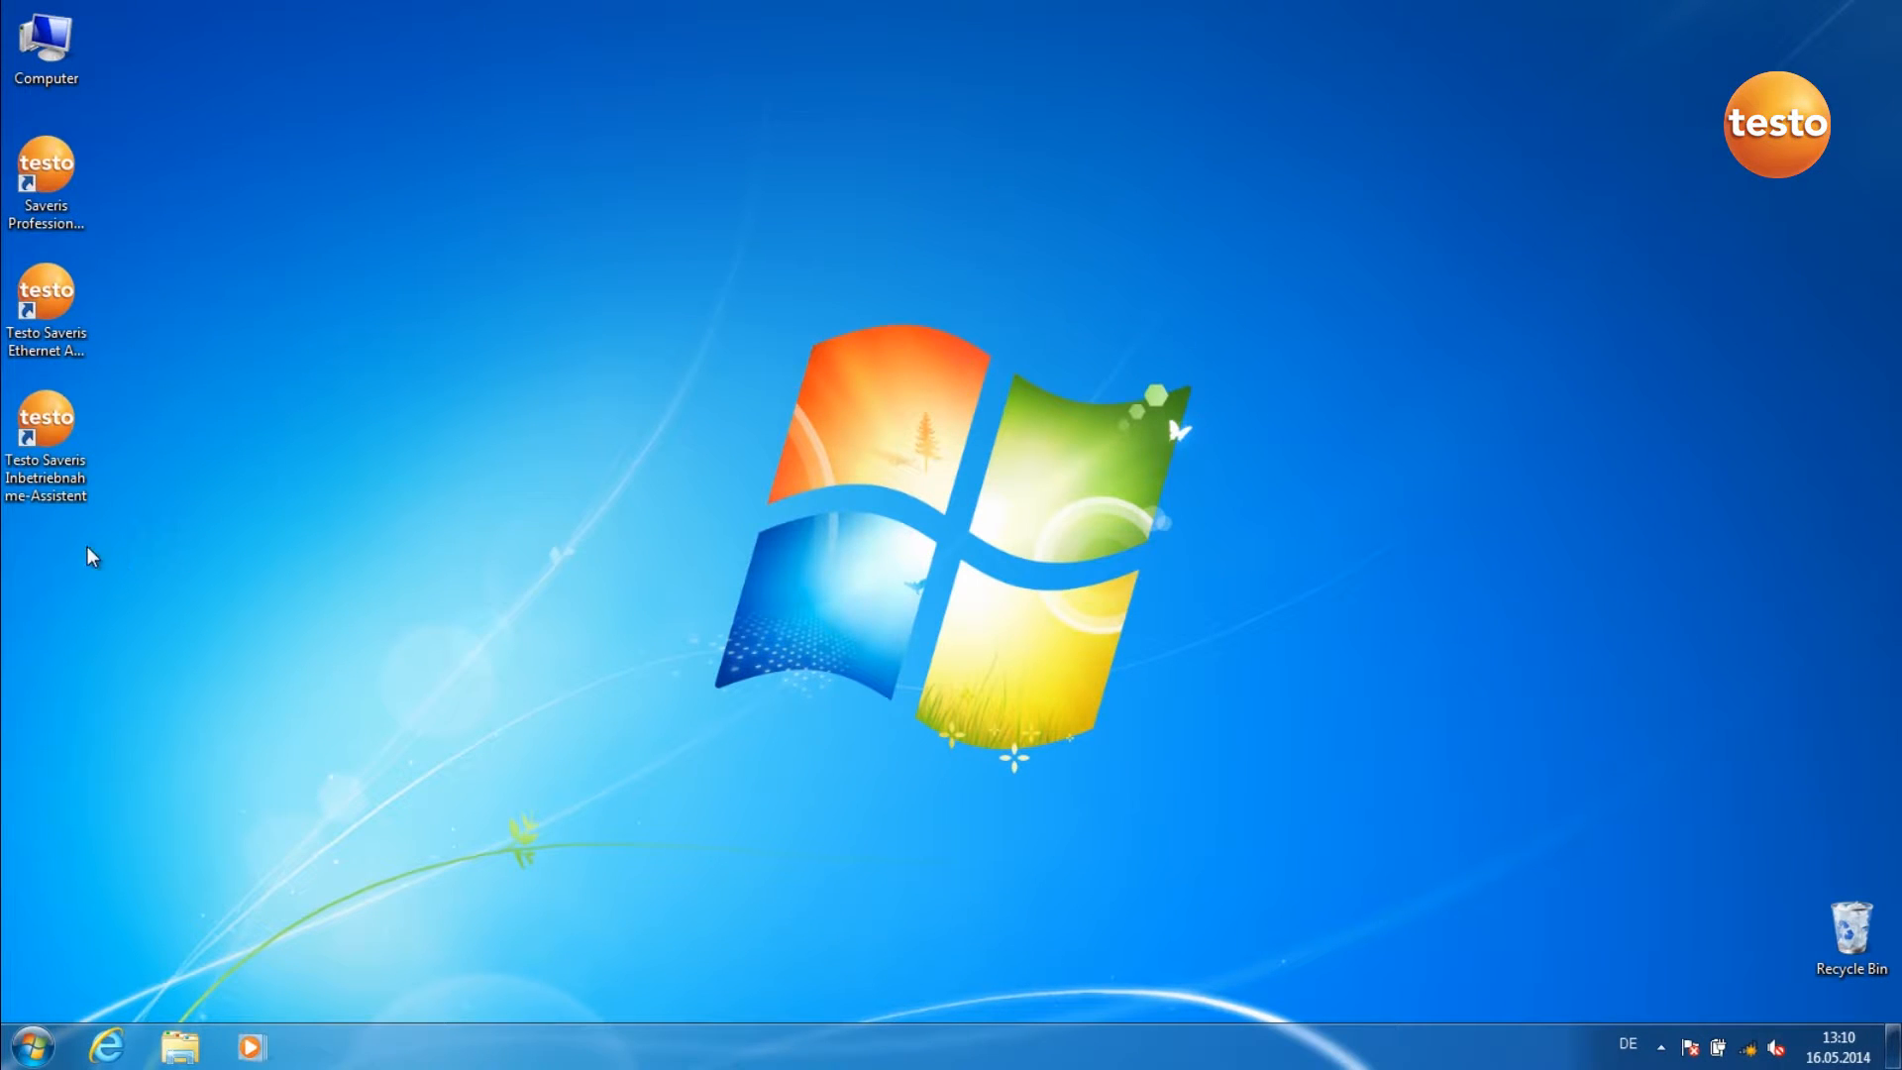
- Launch the Saveris commissioning assistant, leave the welcome page, and relaunch it
double_click(45, 425)
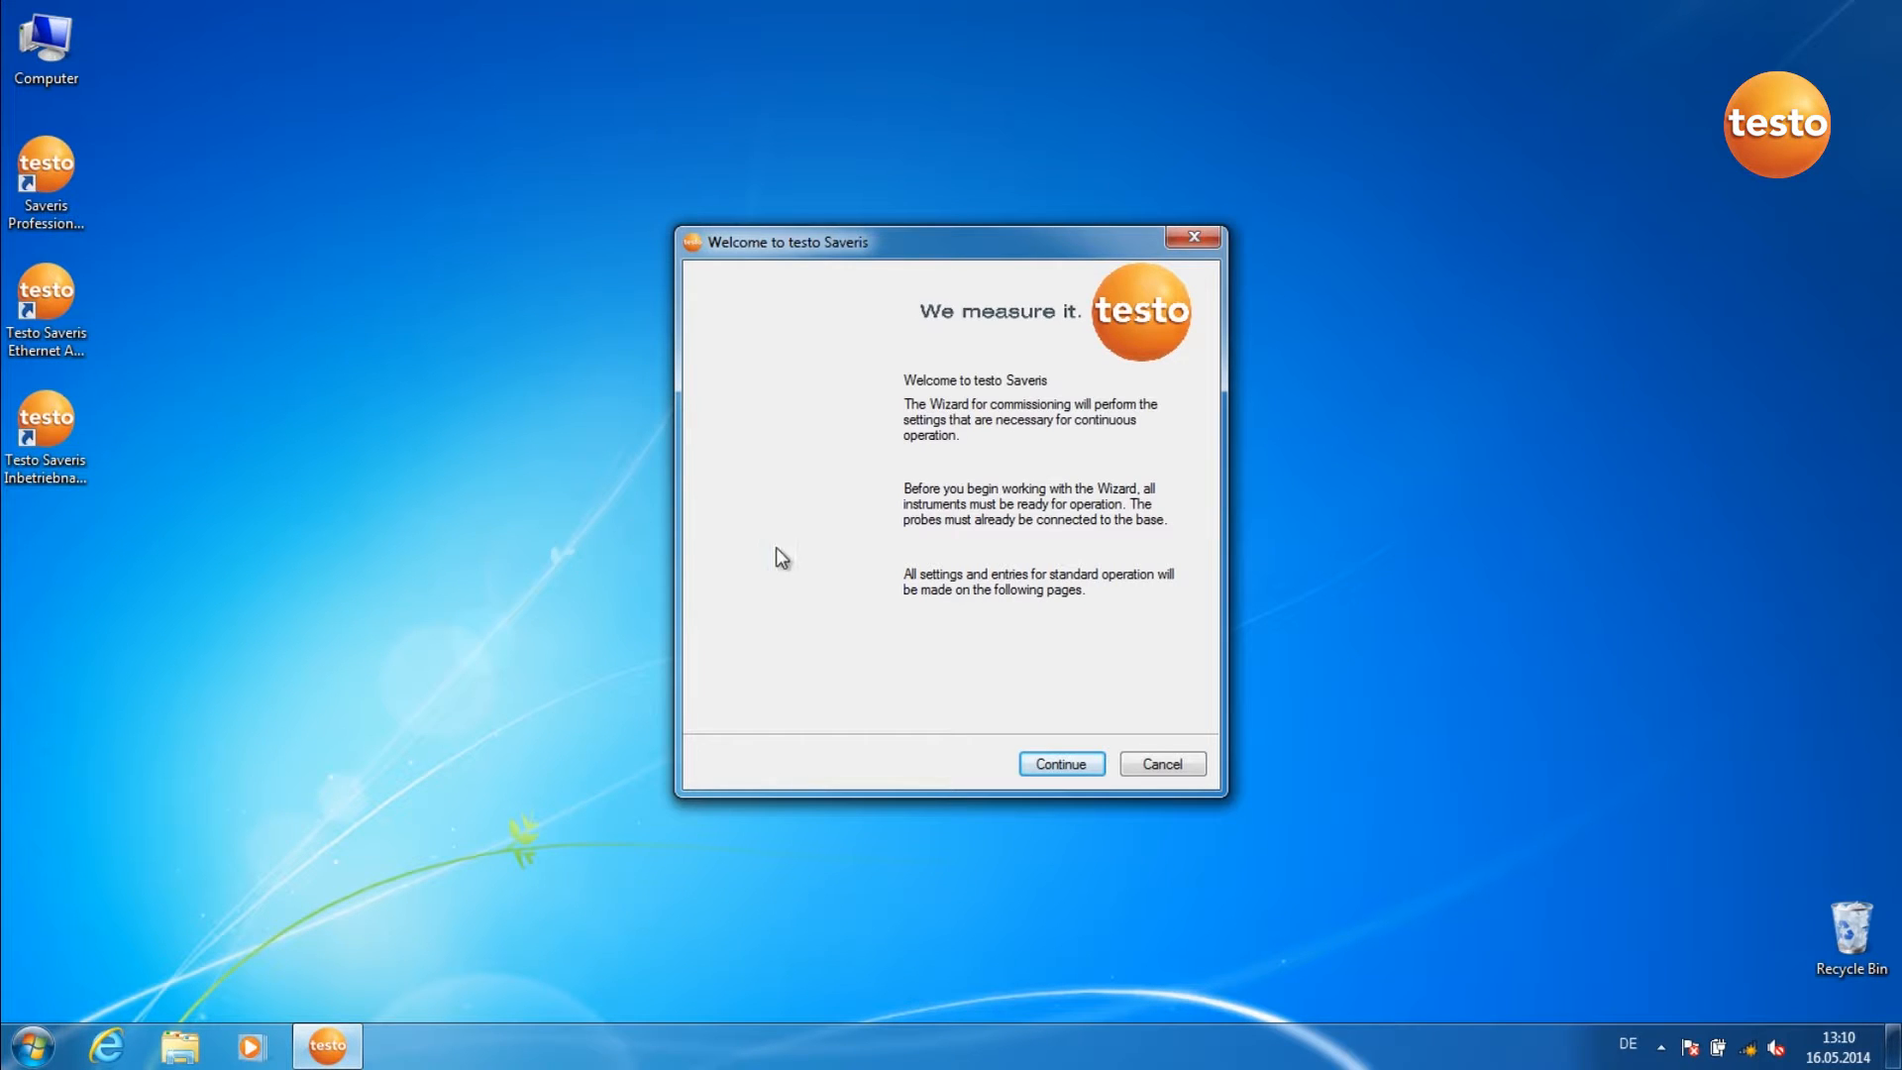
click(1159, 762)
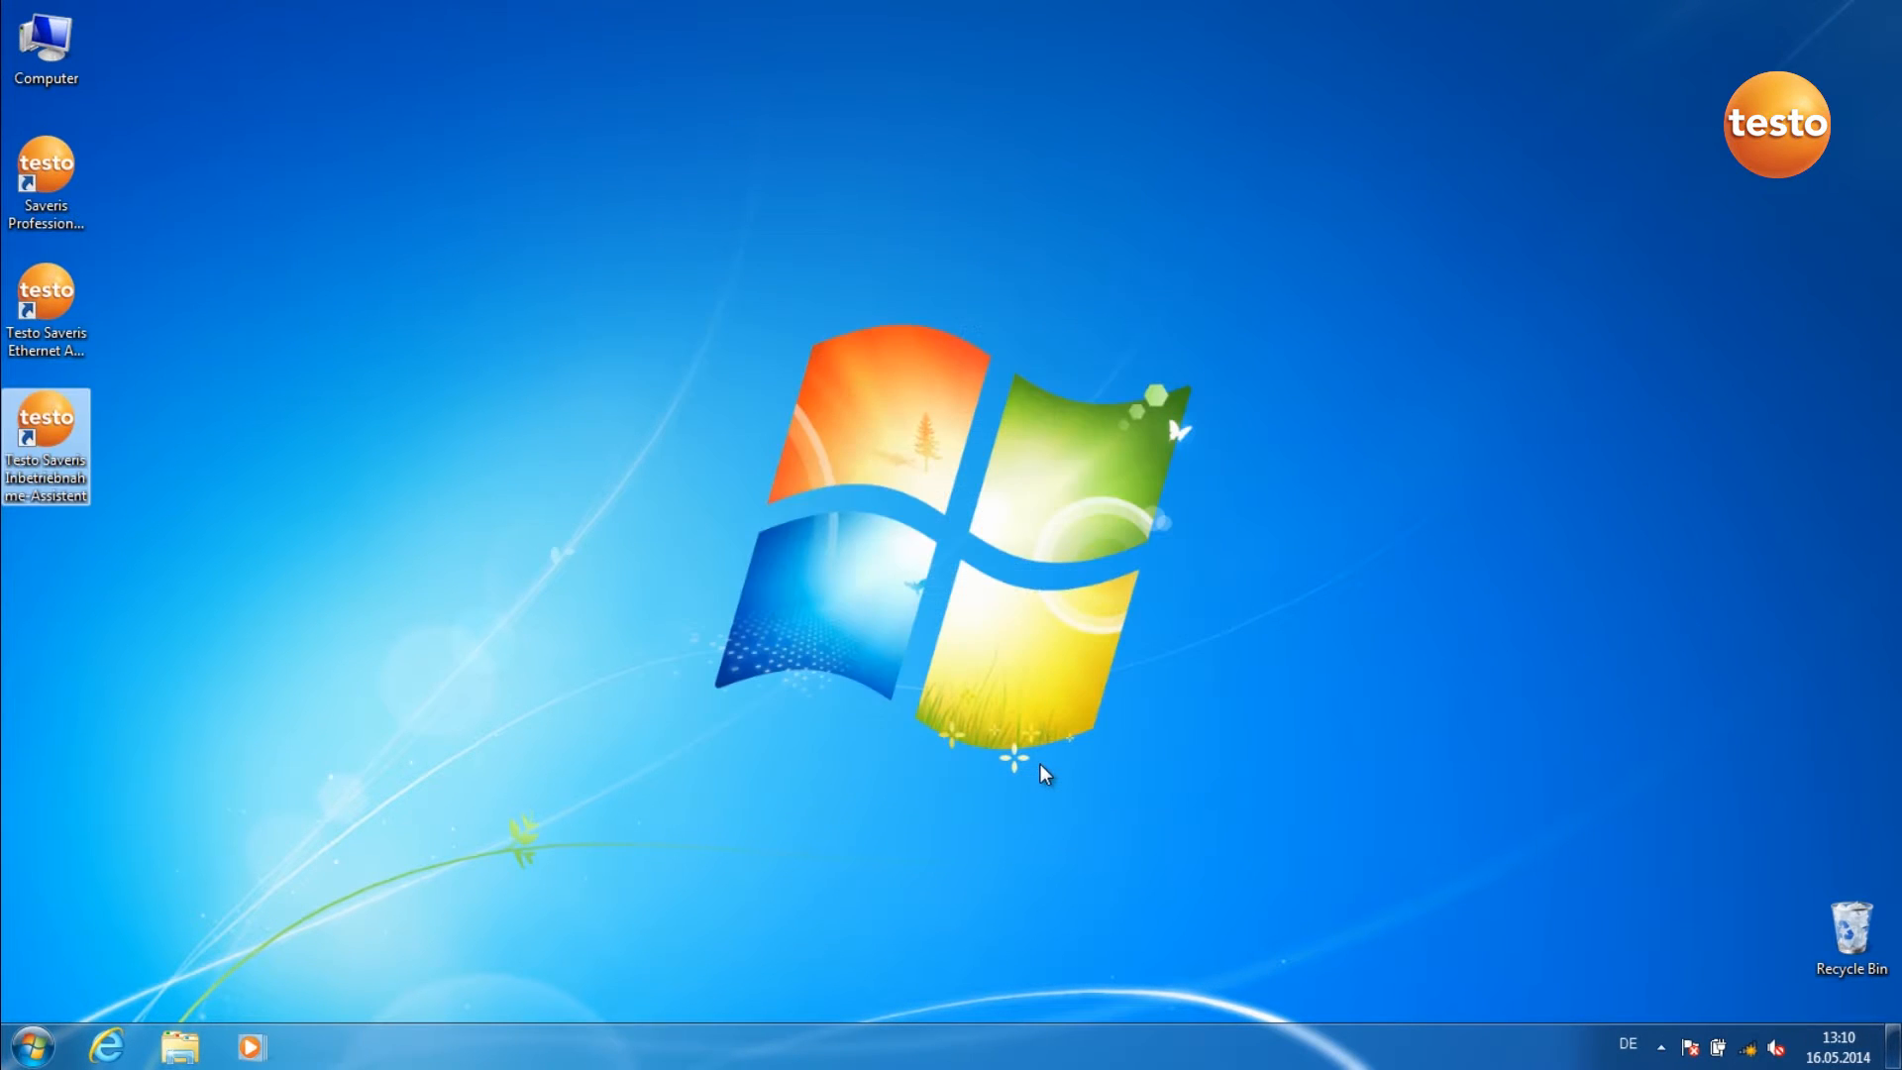
double_click(44, 432)
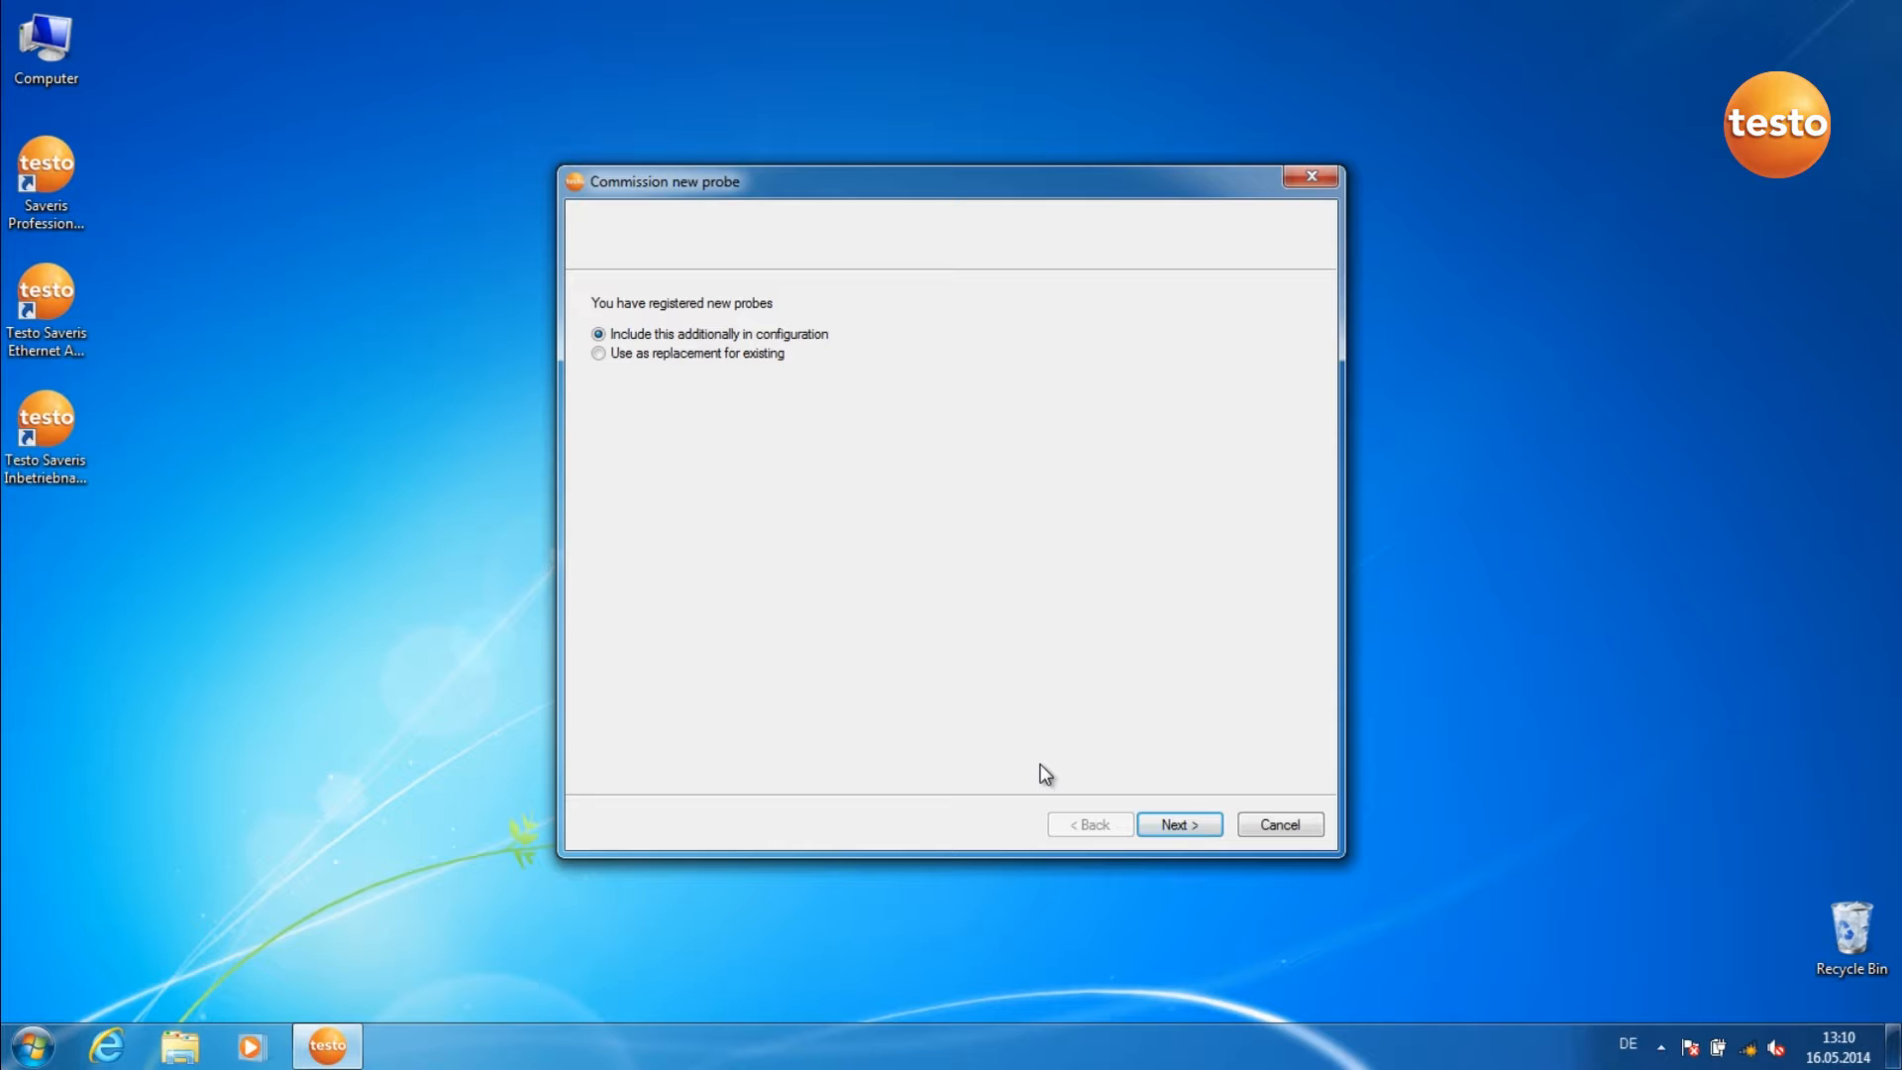
mouse_move(1162, 780)
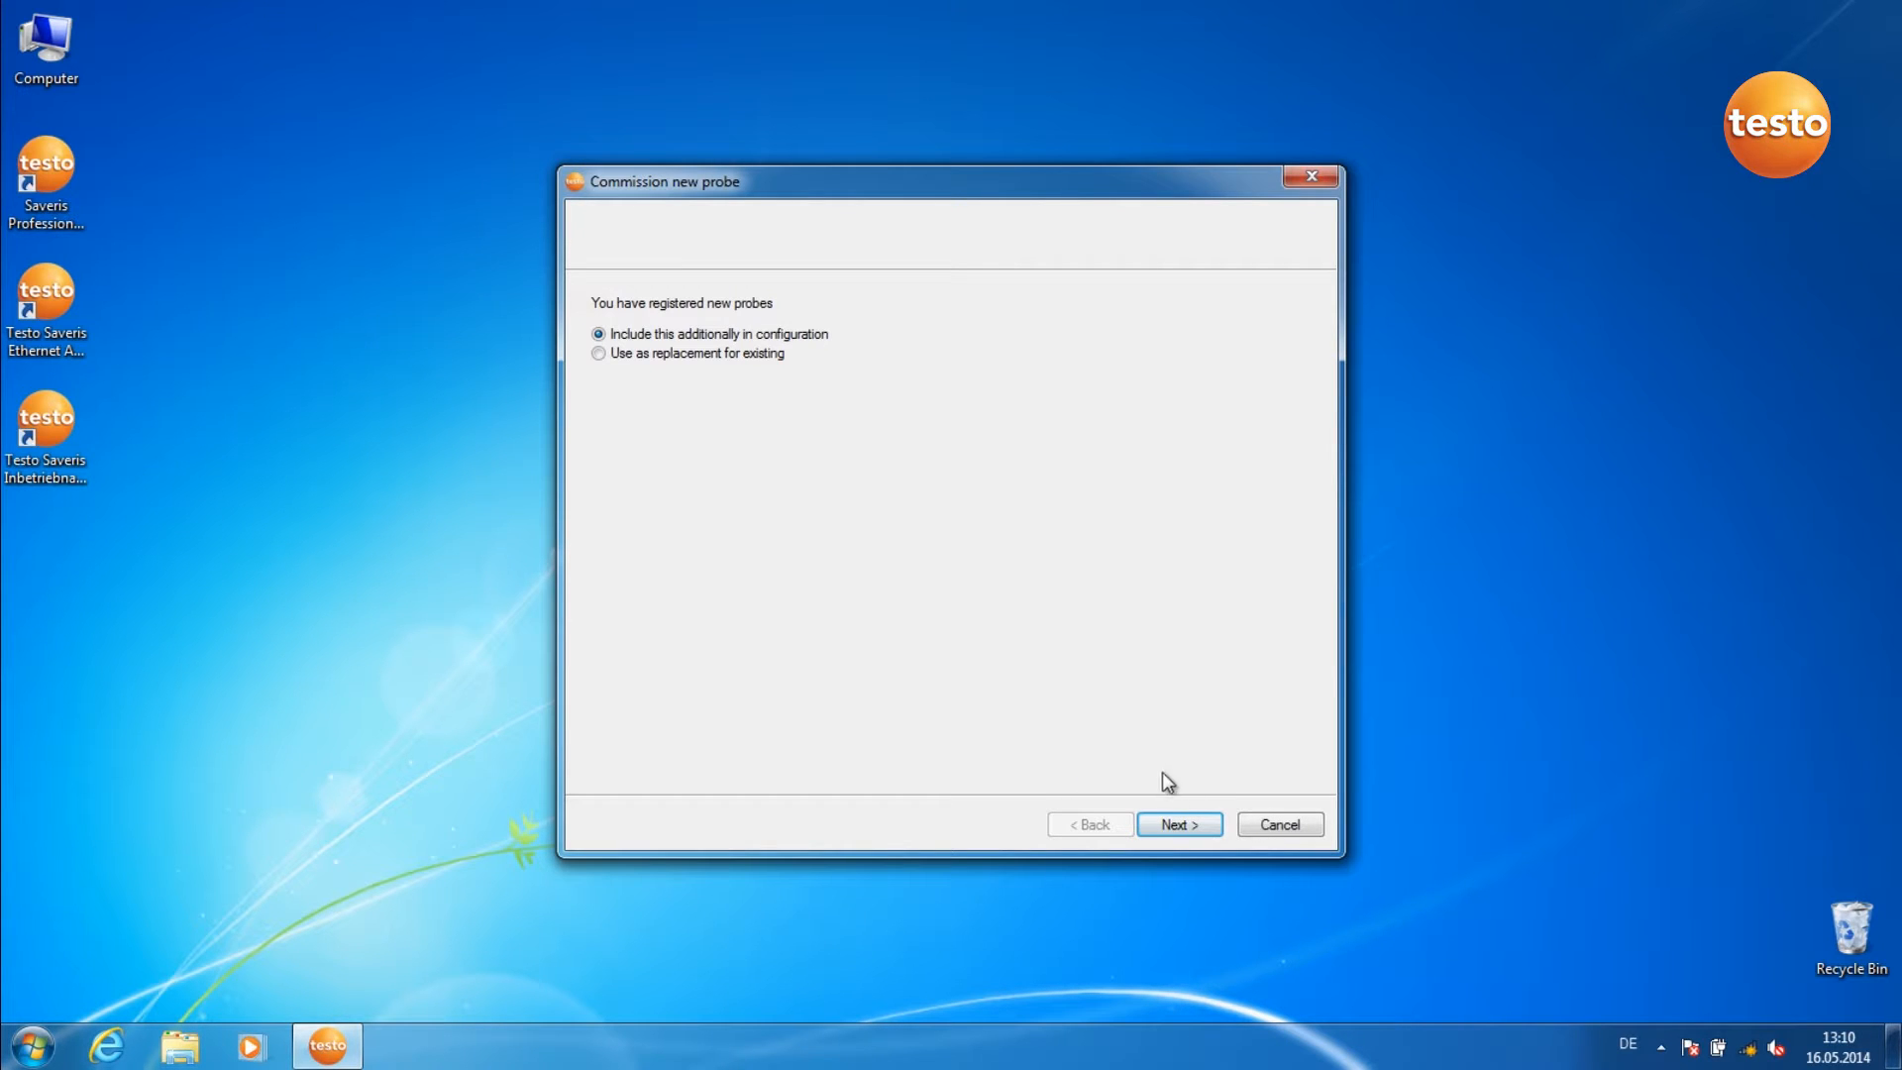
- Include the new probe and set probe 2359508's zone to 'Büro Herr Schmidt'
click(1177, 825)
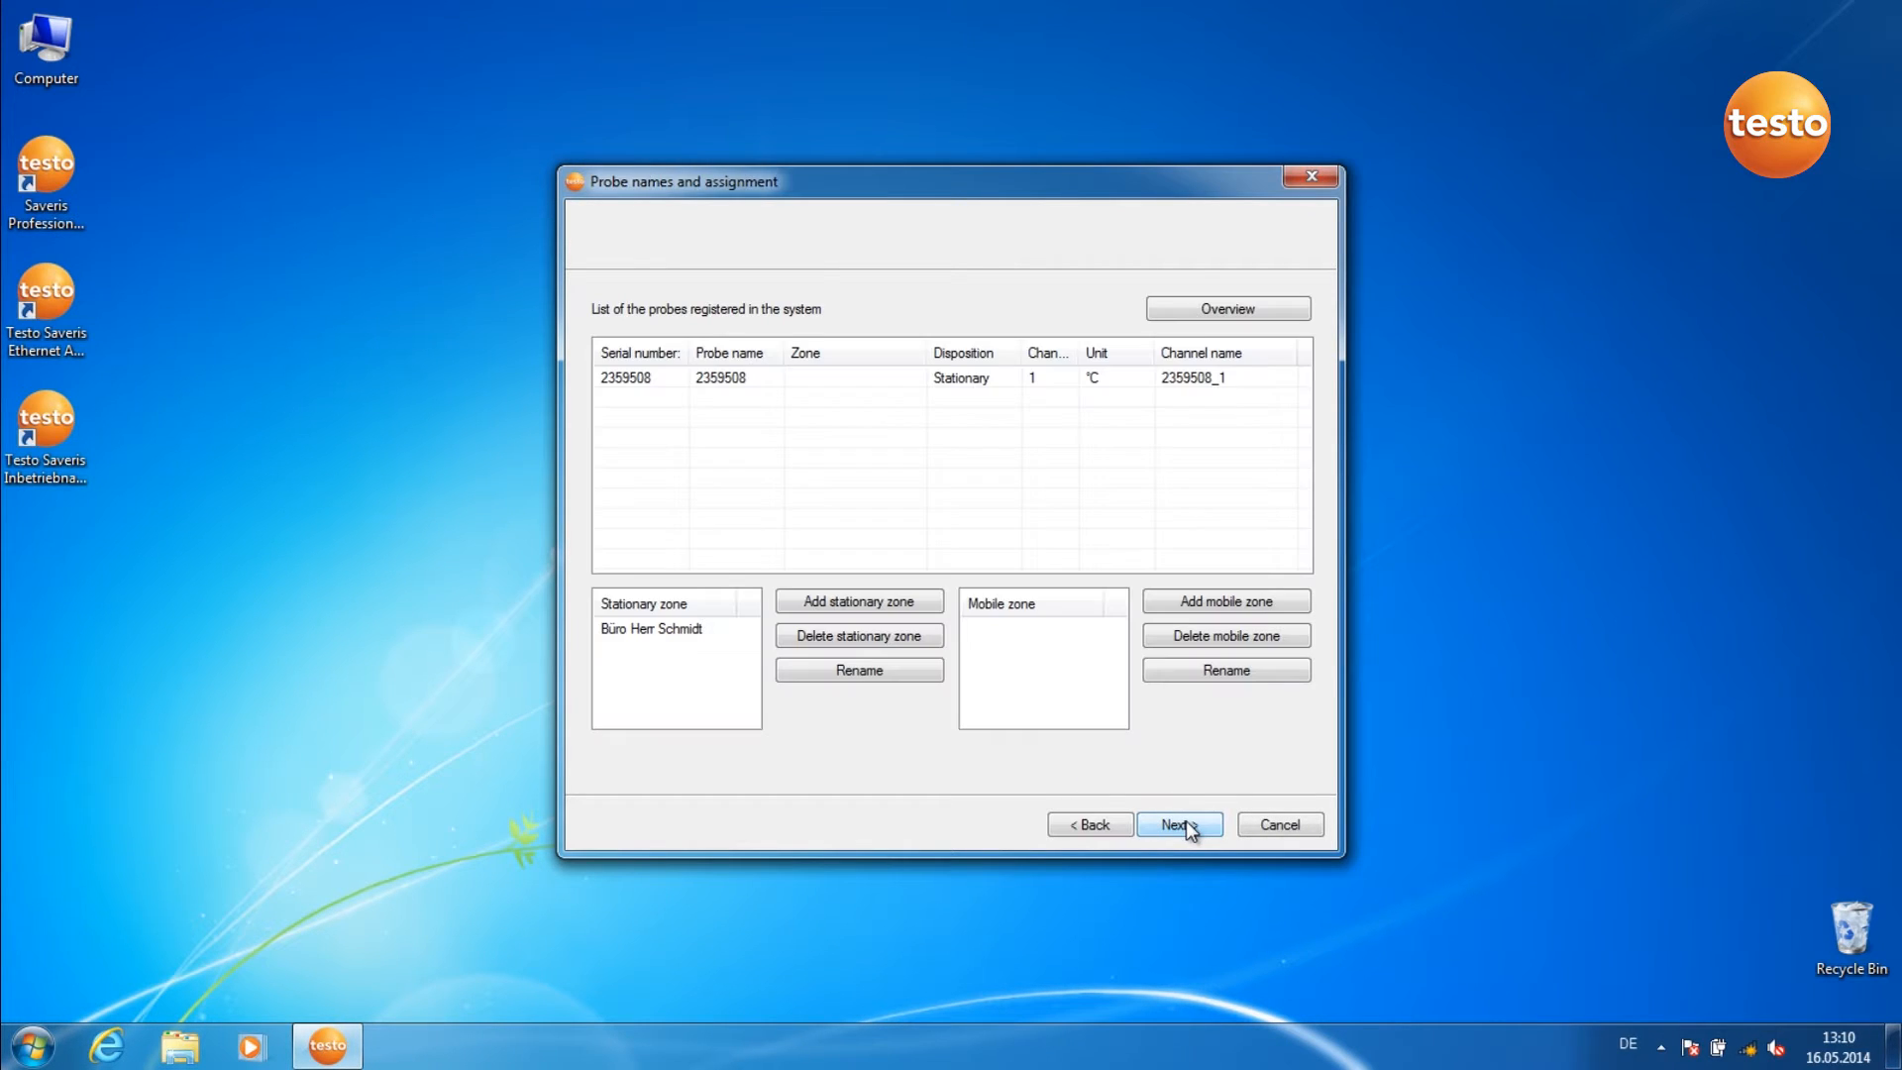
mouse_move(849, 426)
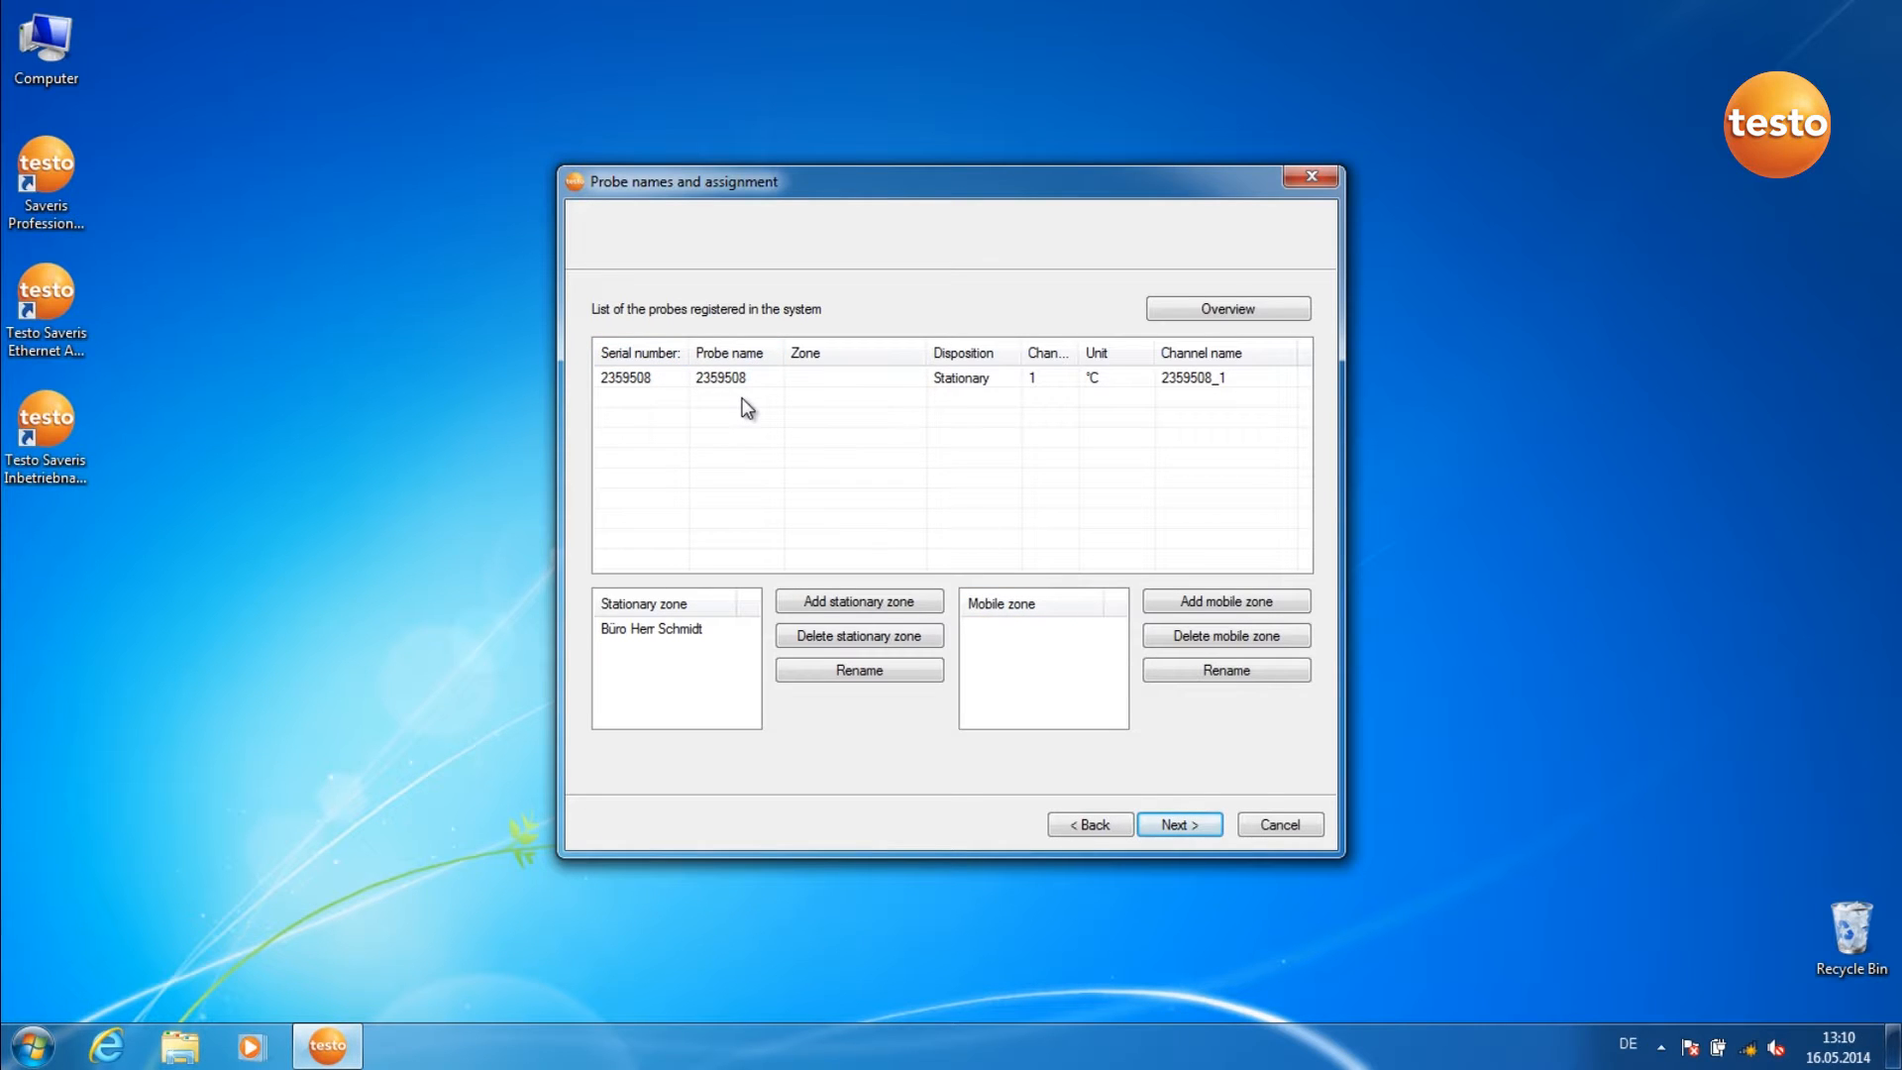
mouse_move(861, 394)
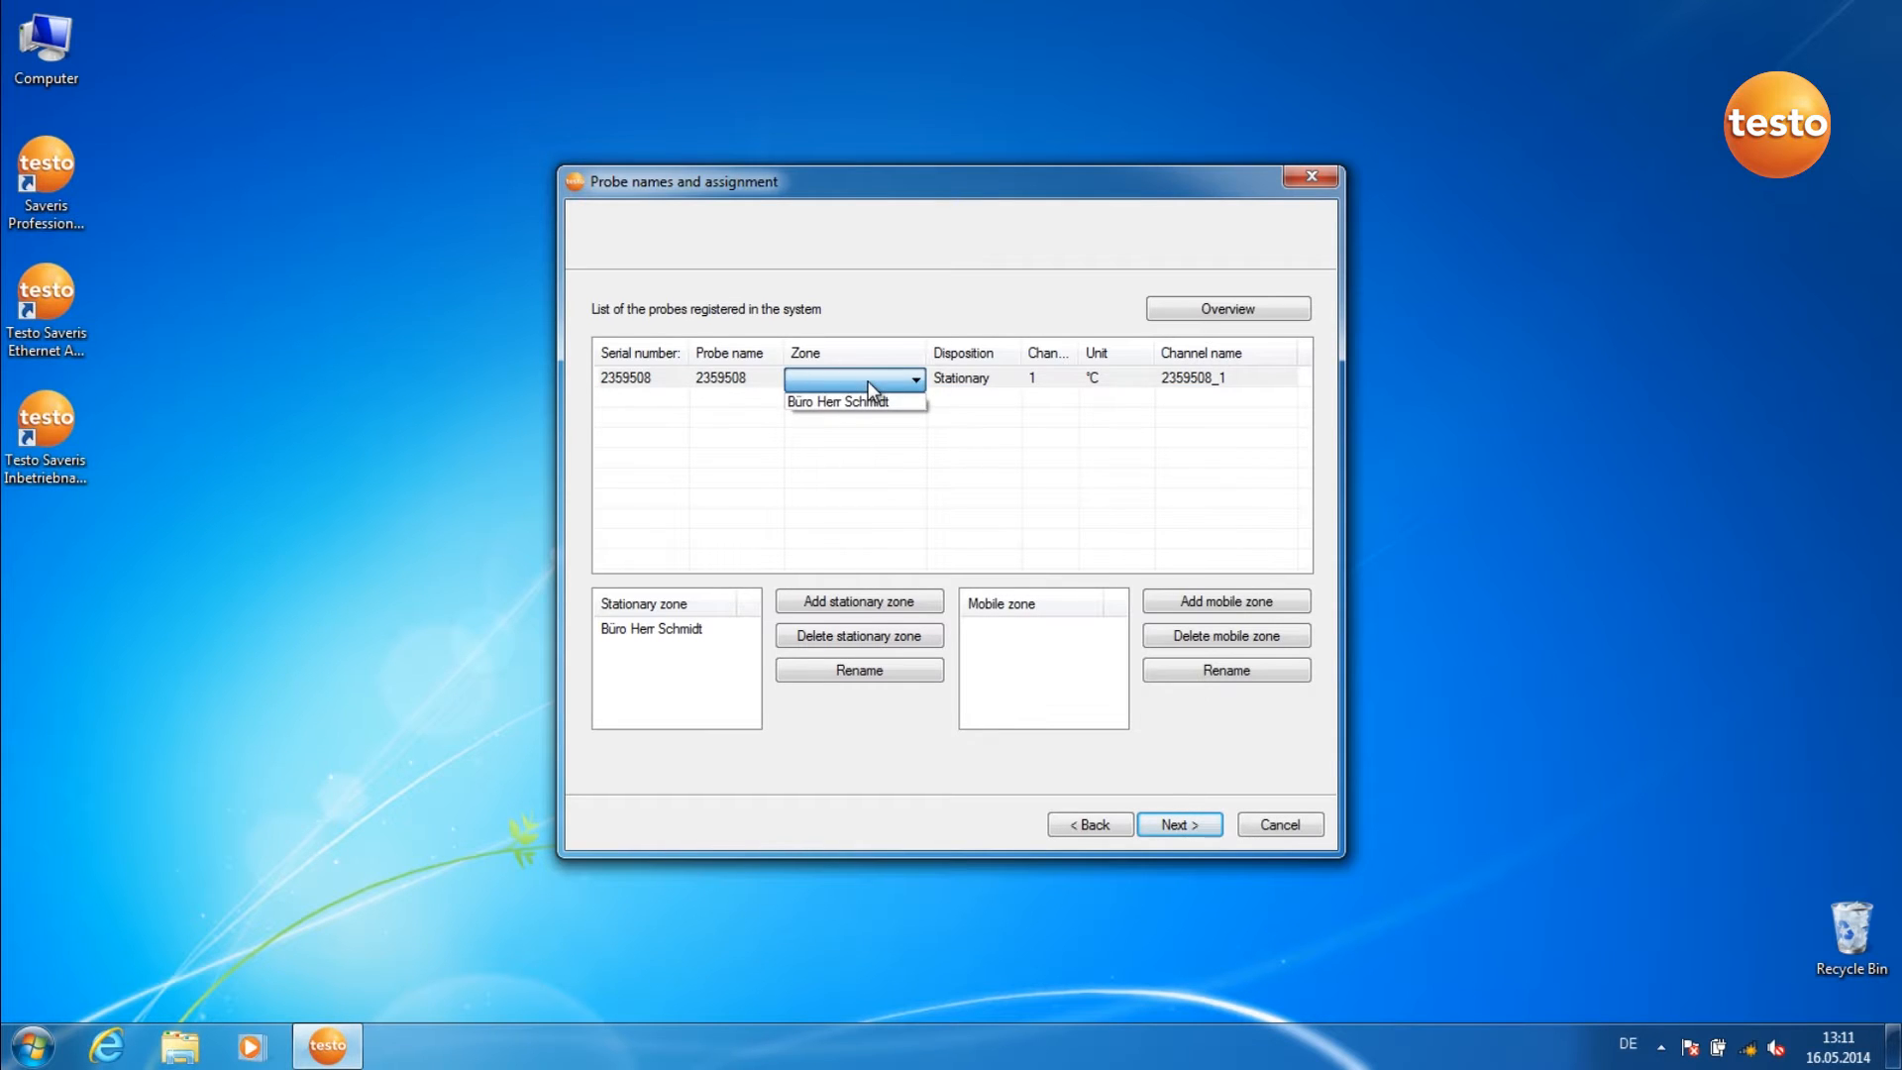
click(847, 402)
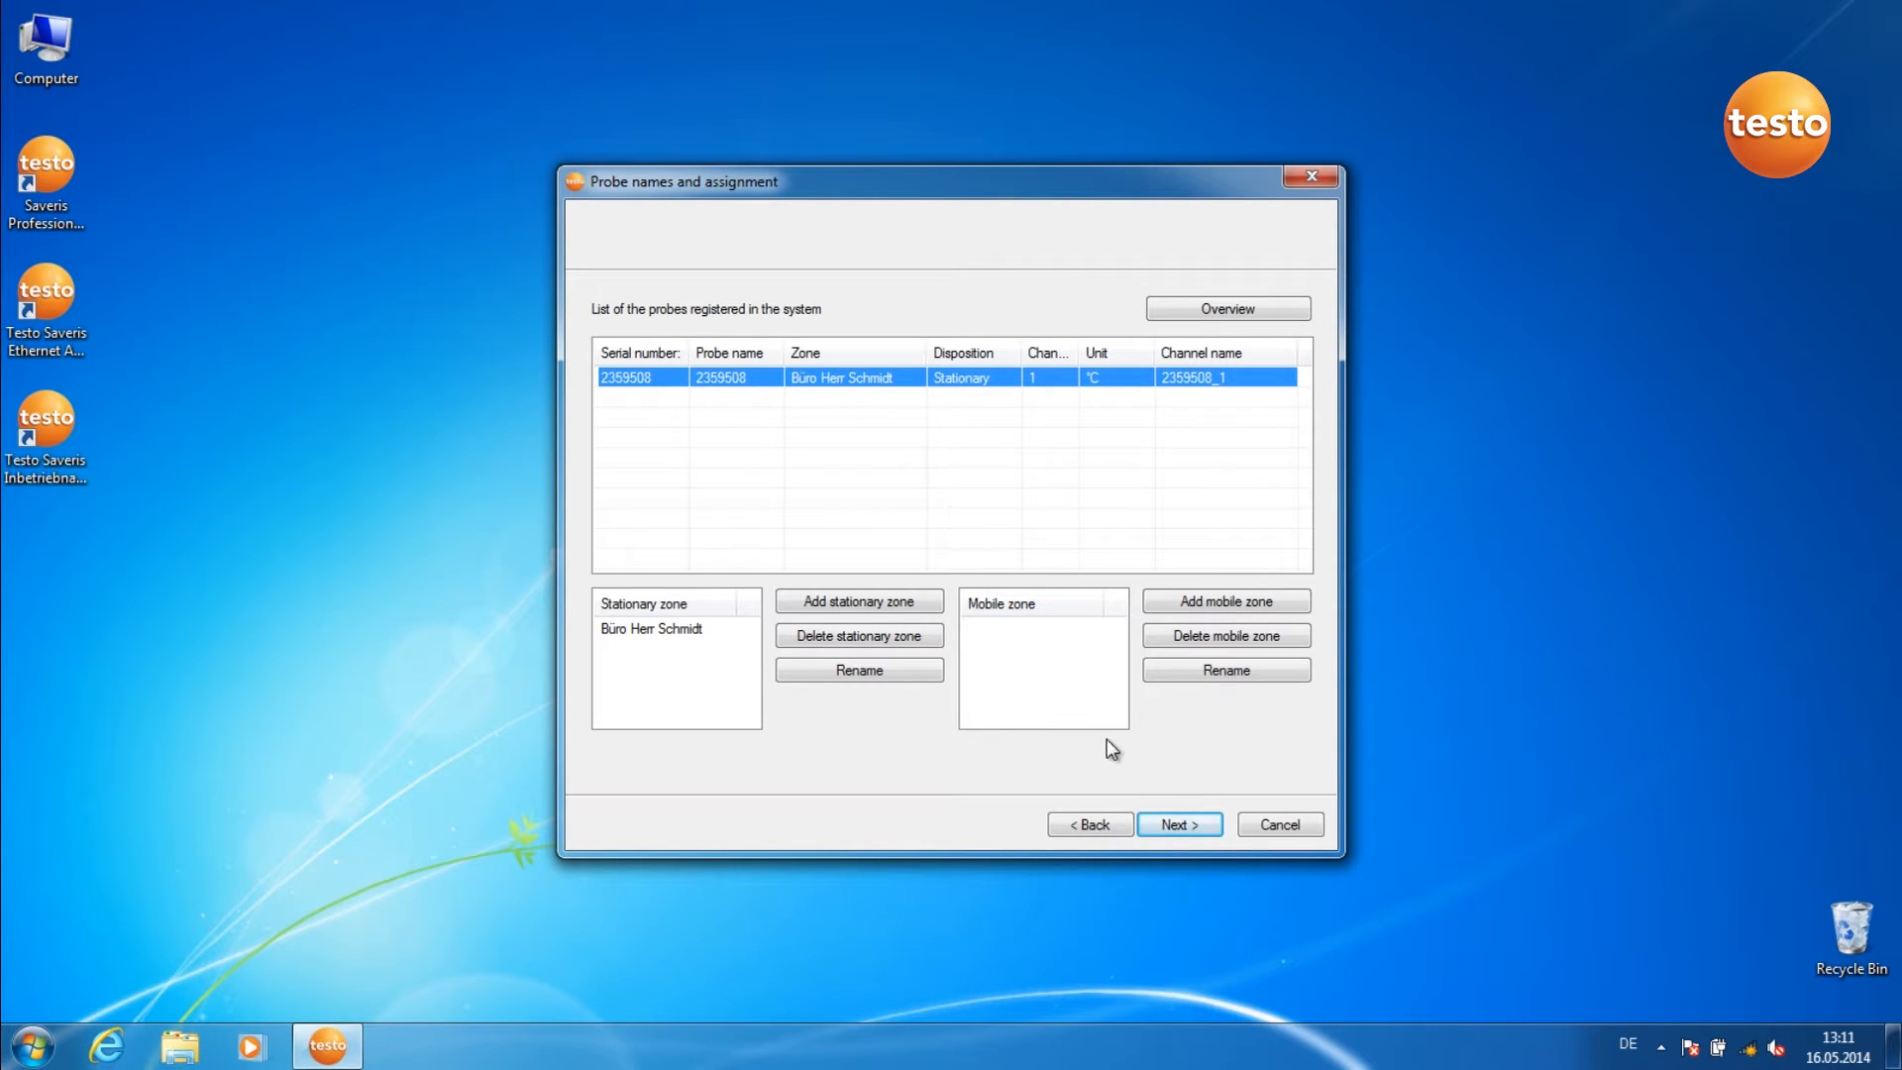
click(1178, 823)
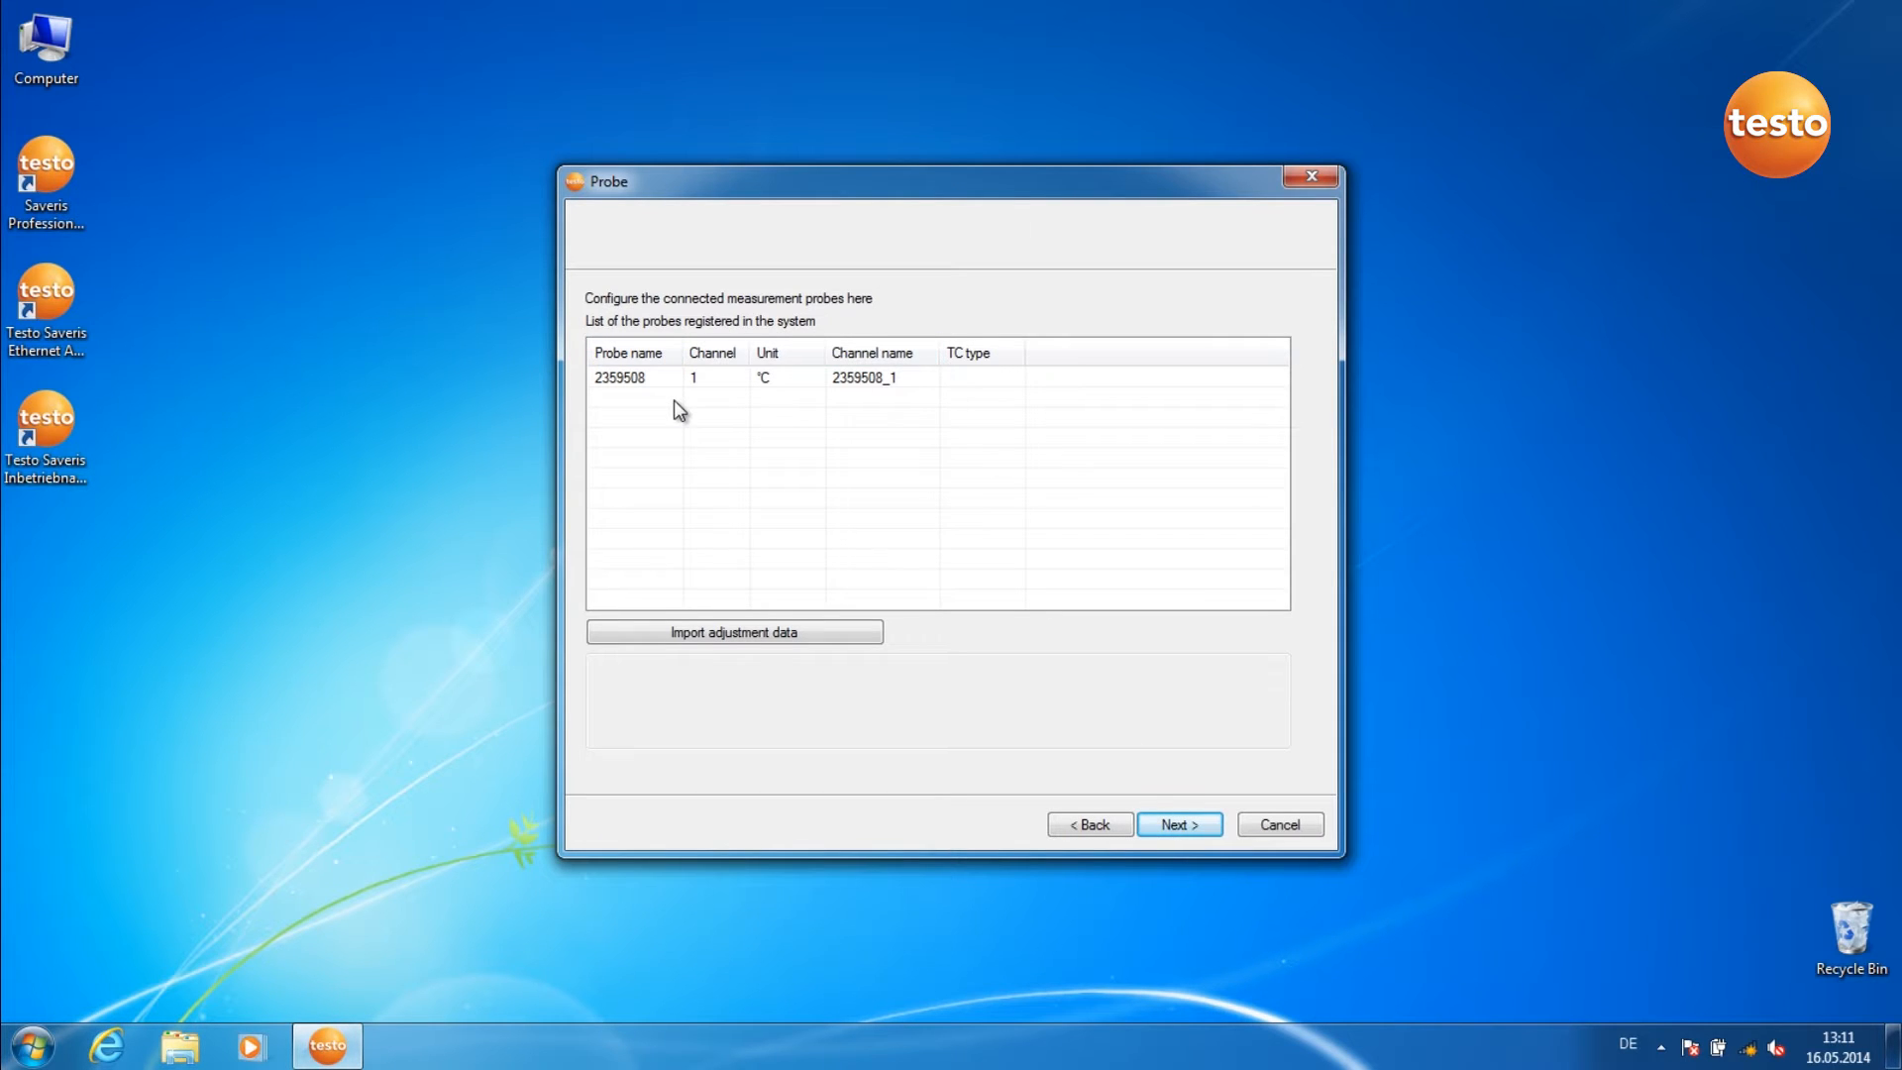
mouse_move(641, 389)
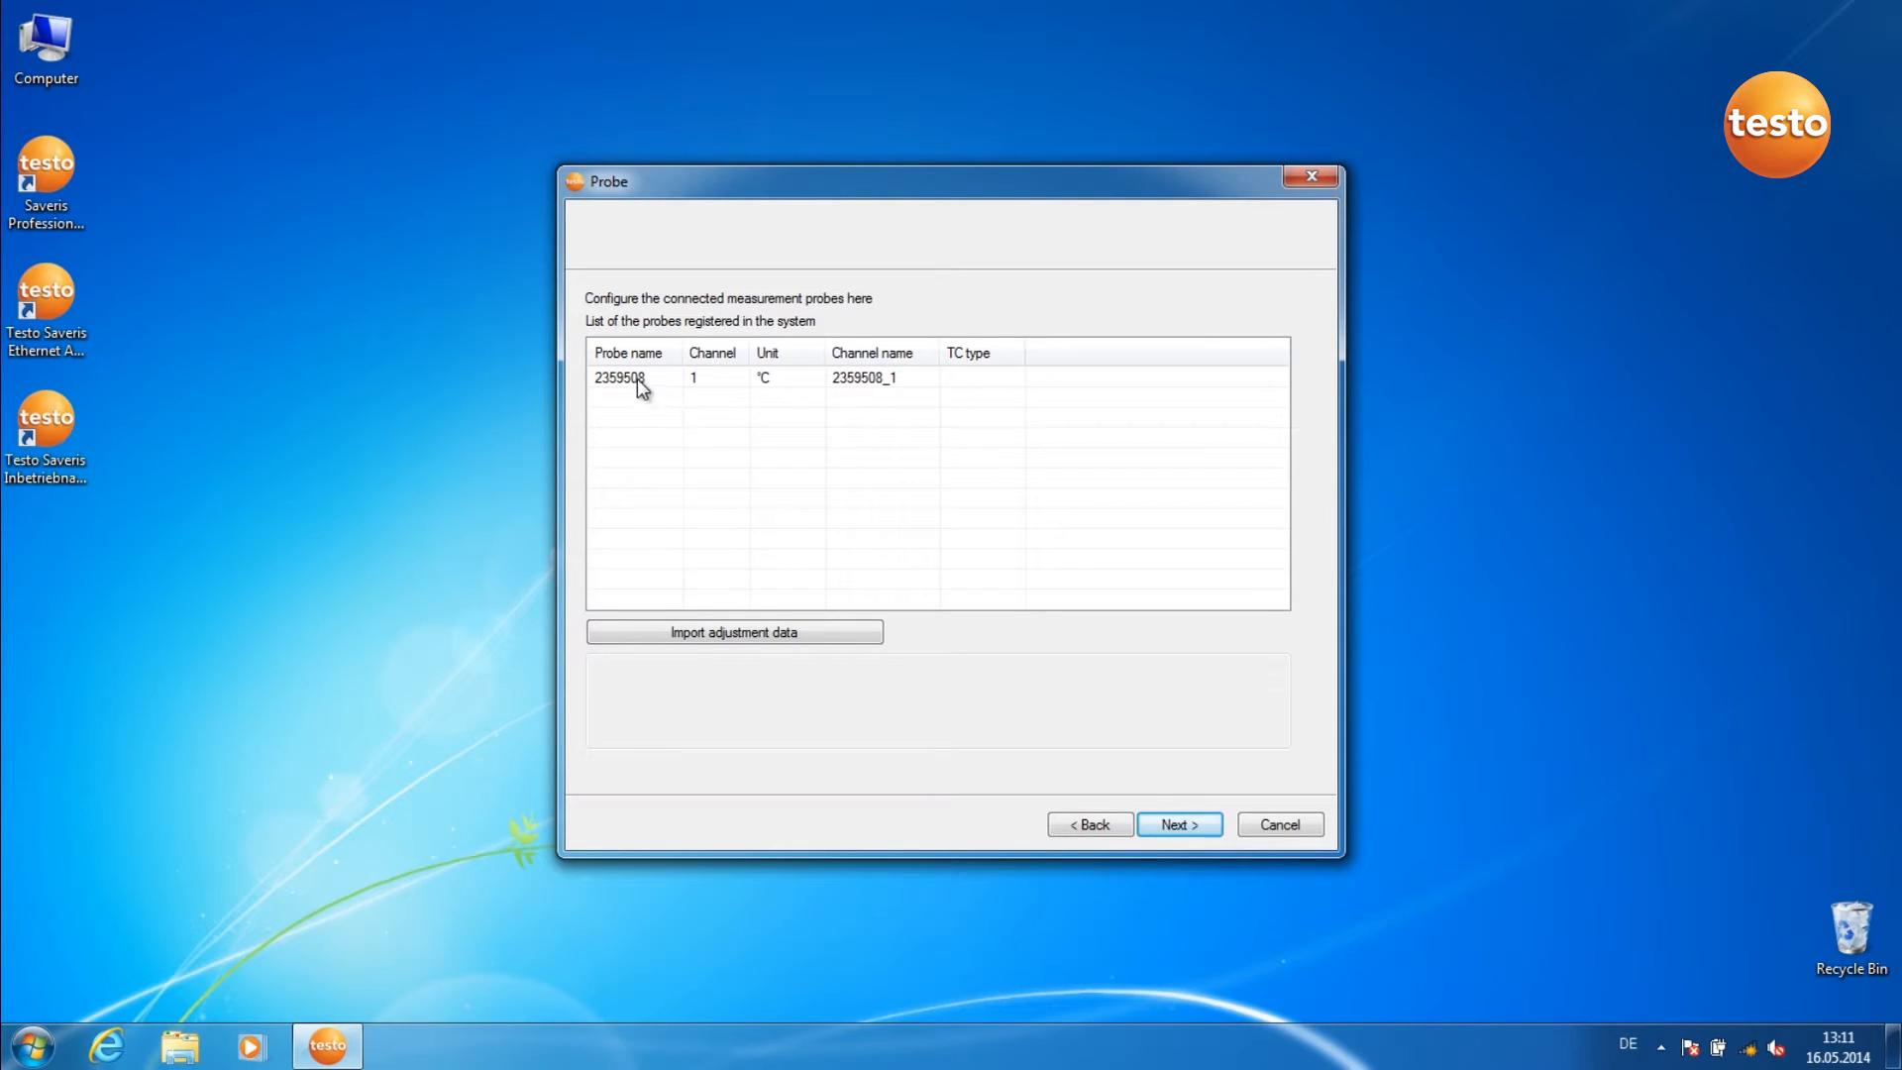
- Leave probe 2359508's name and channel settings unchanged and continue
click(618, 377)
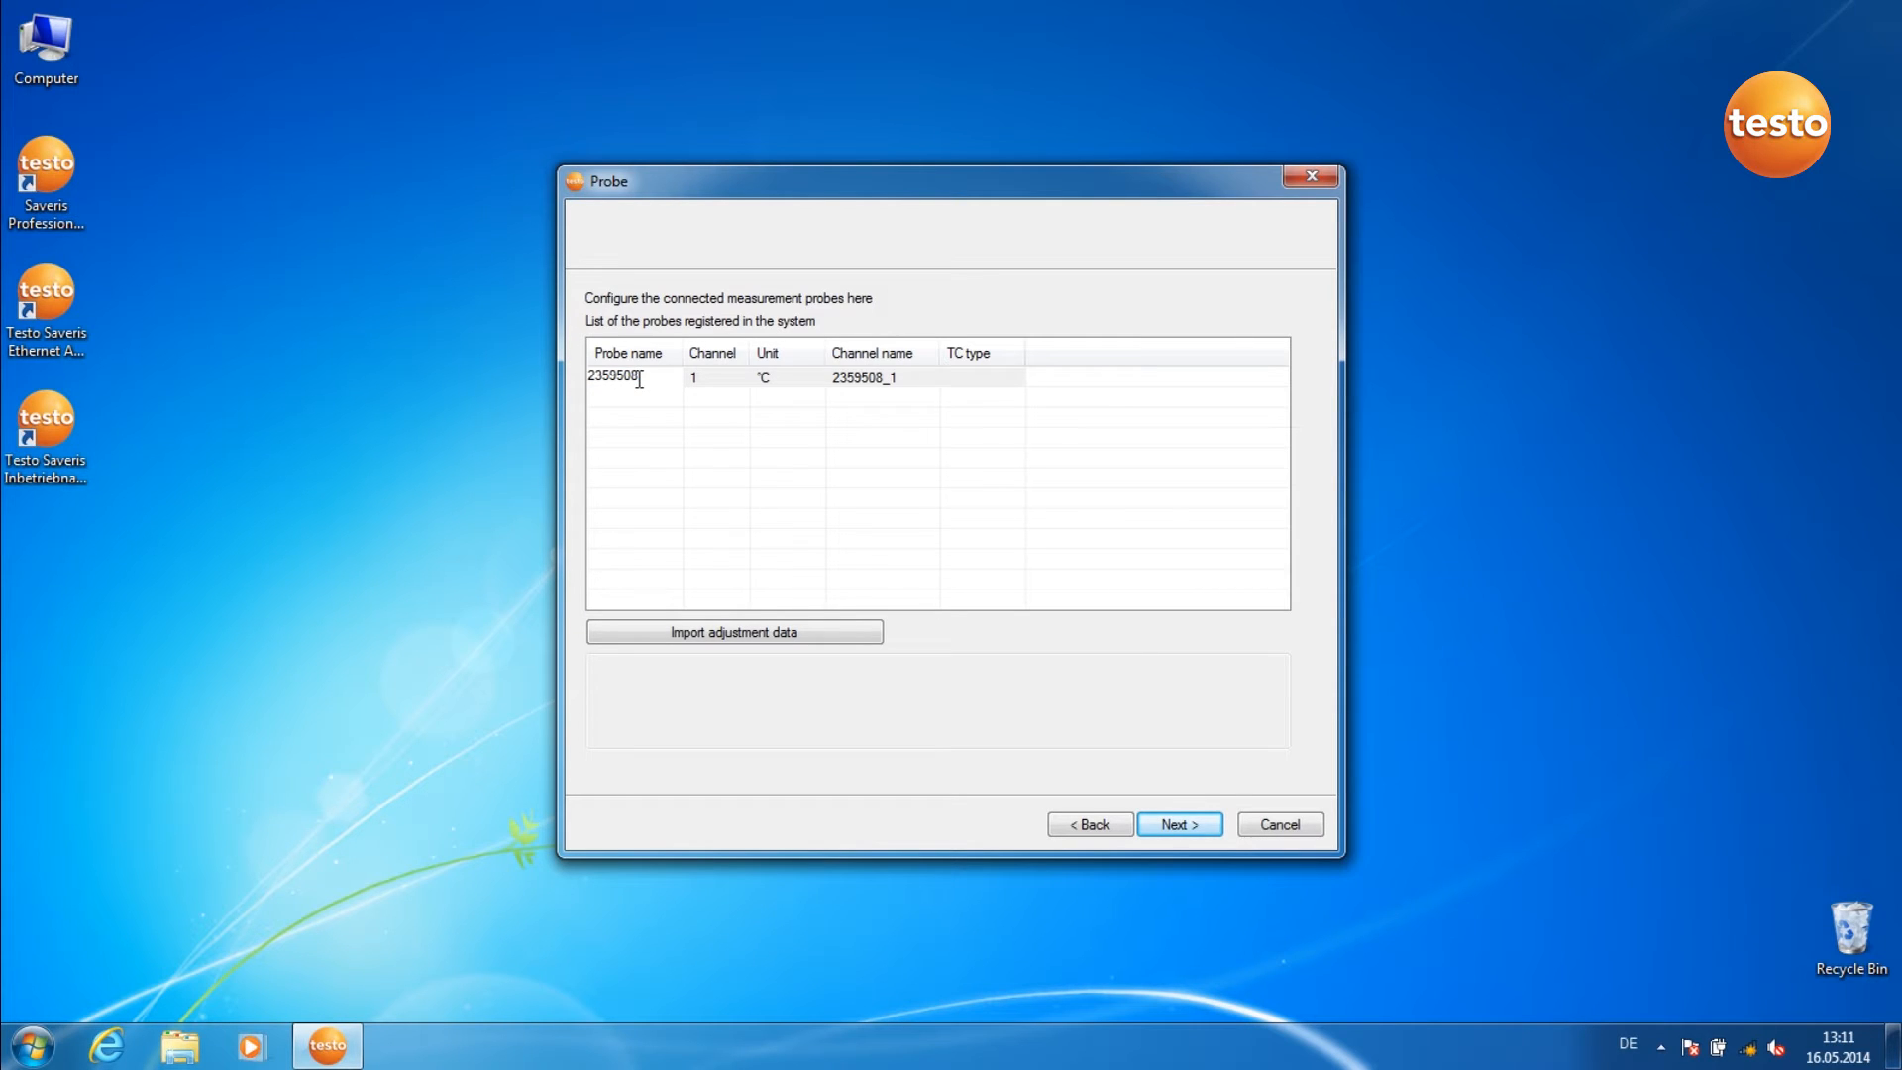
mouse_move(784, 480)
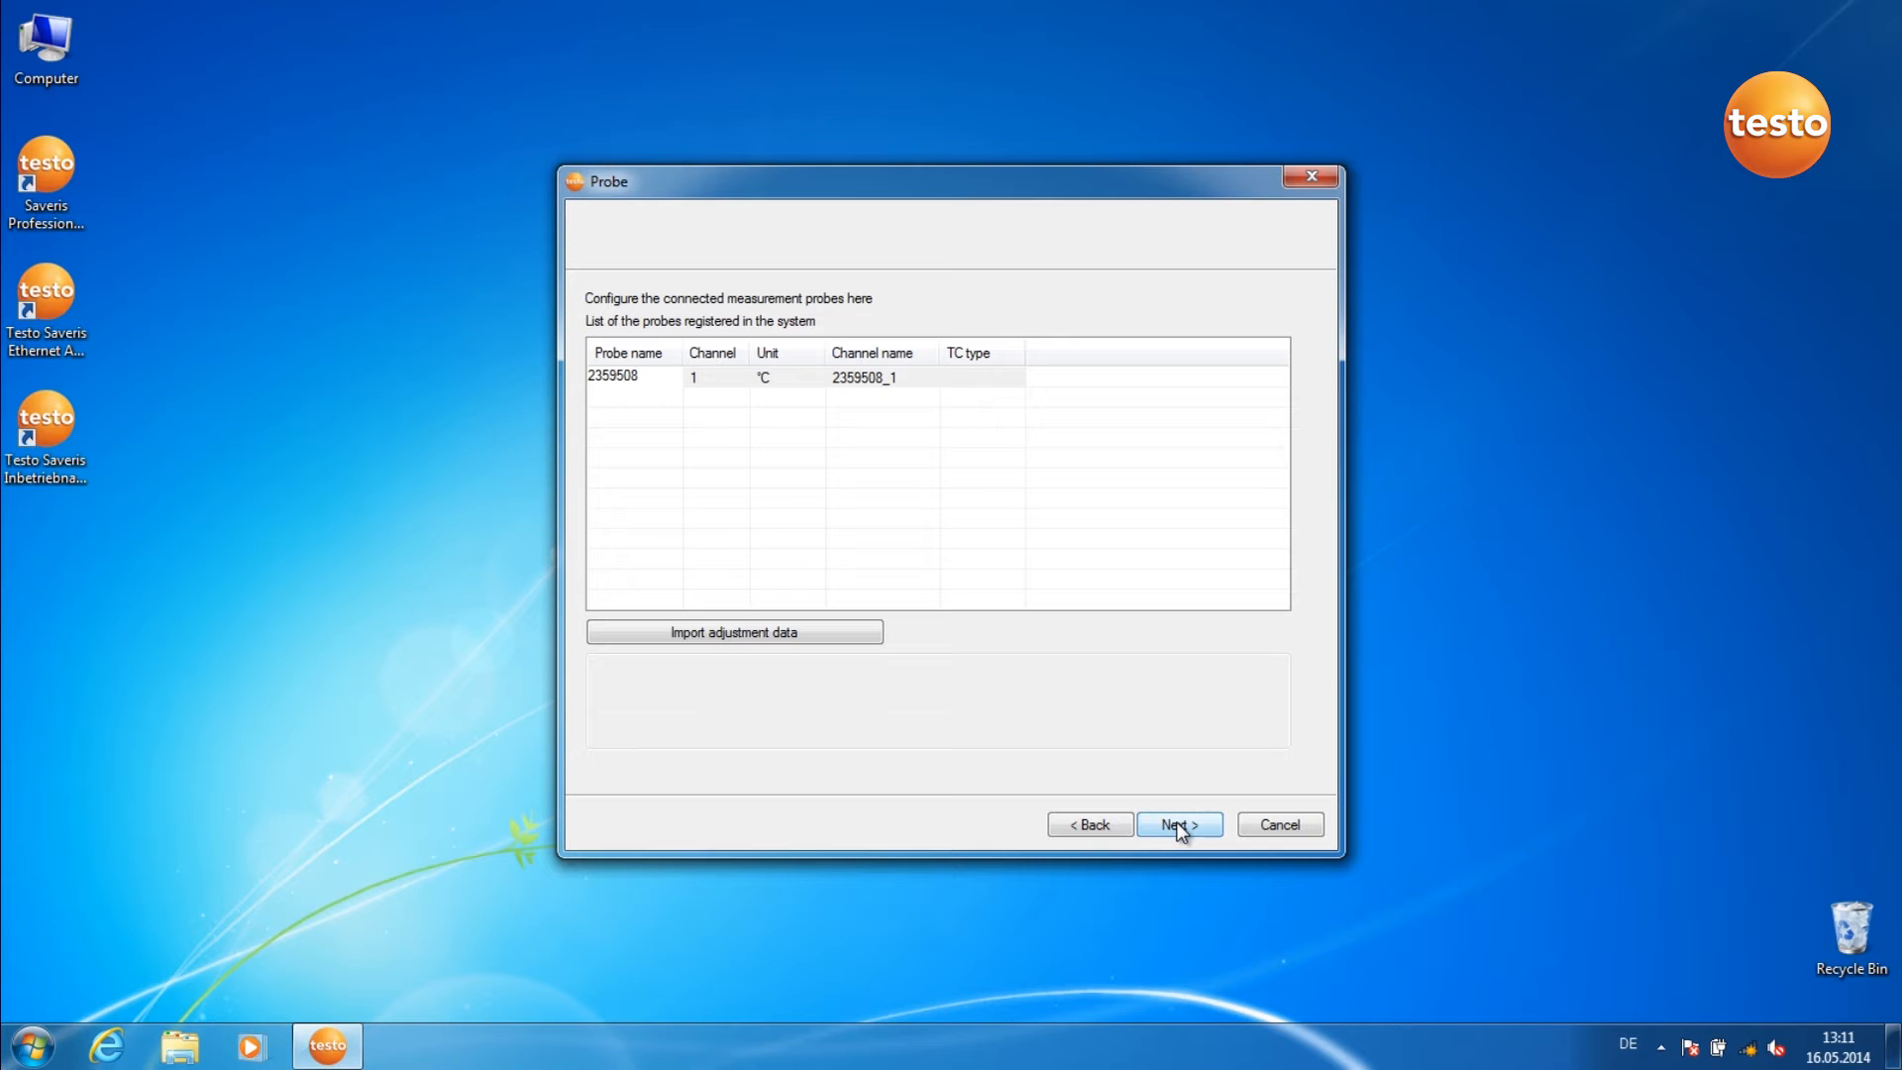
click(1177, 825)
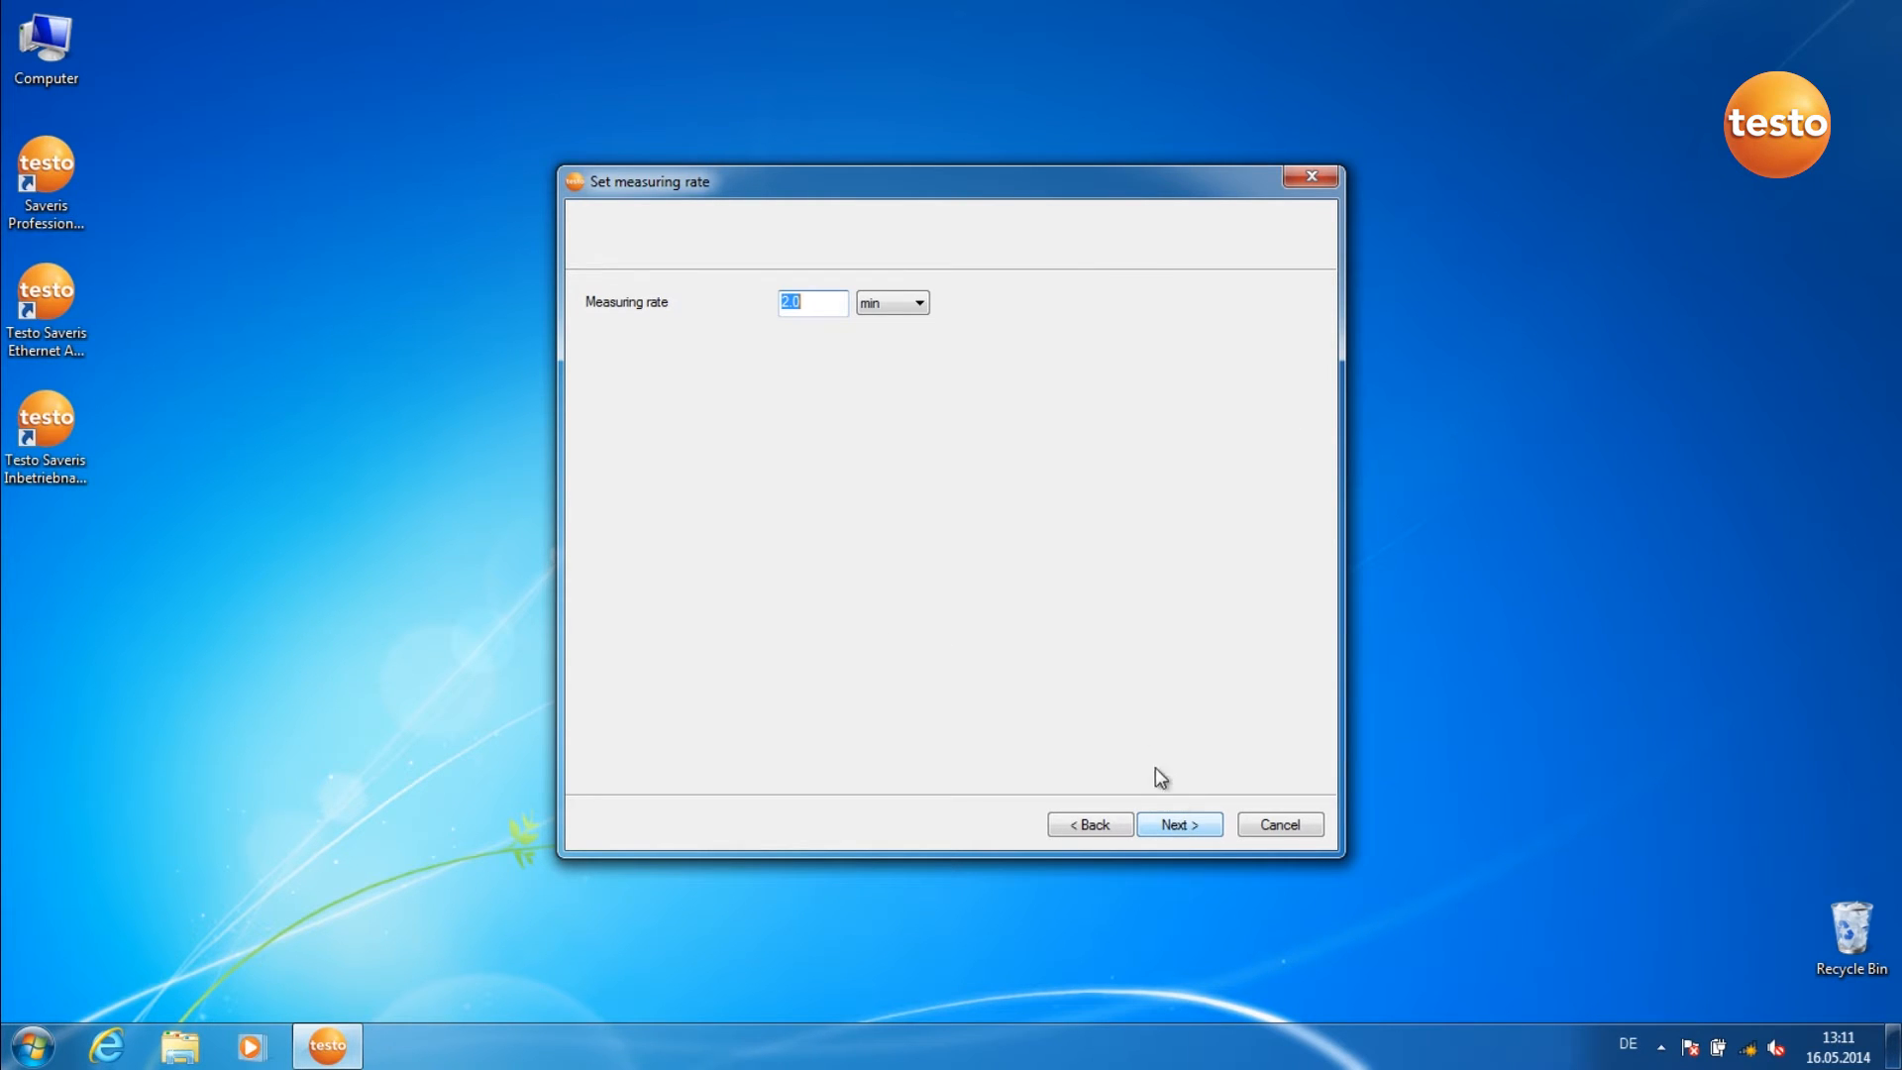
mouse_move(744, 347)
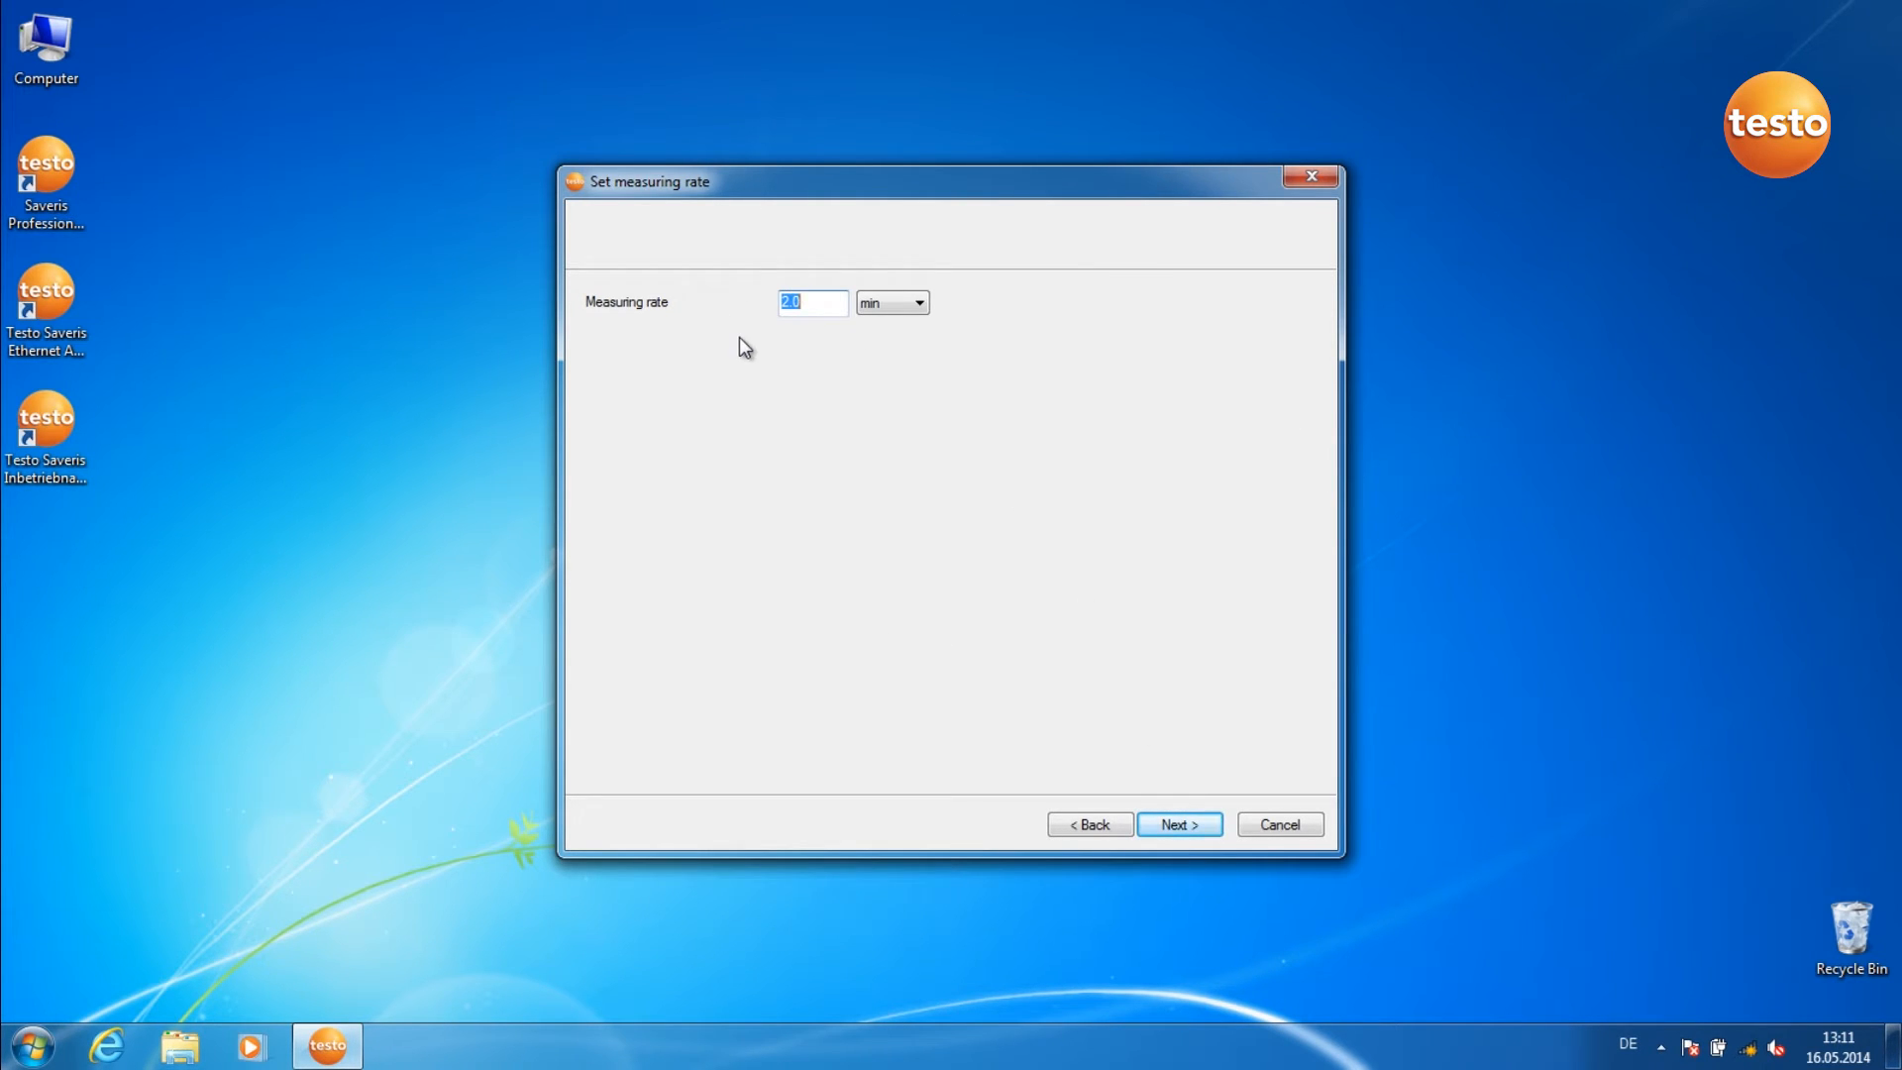
mouse_move(1182, 761)
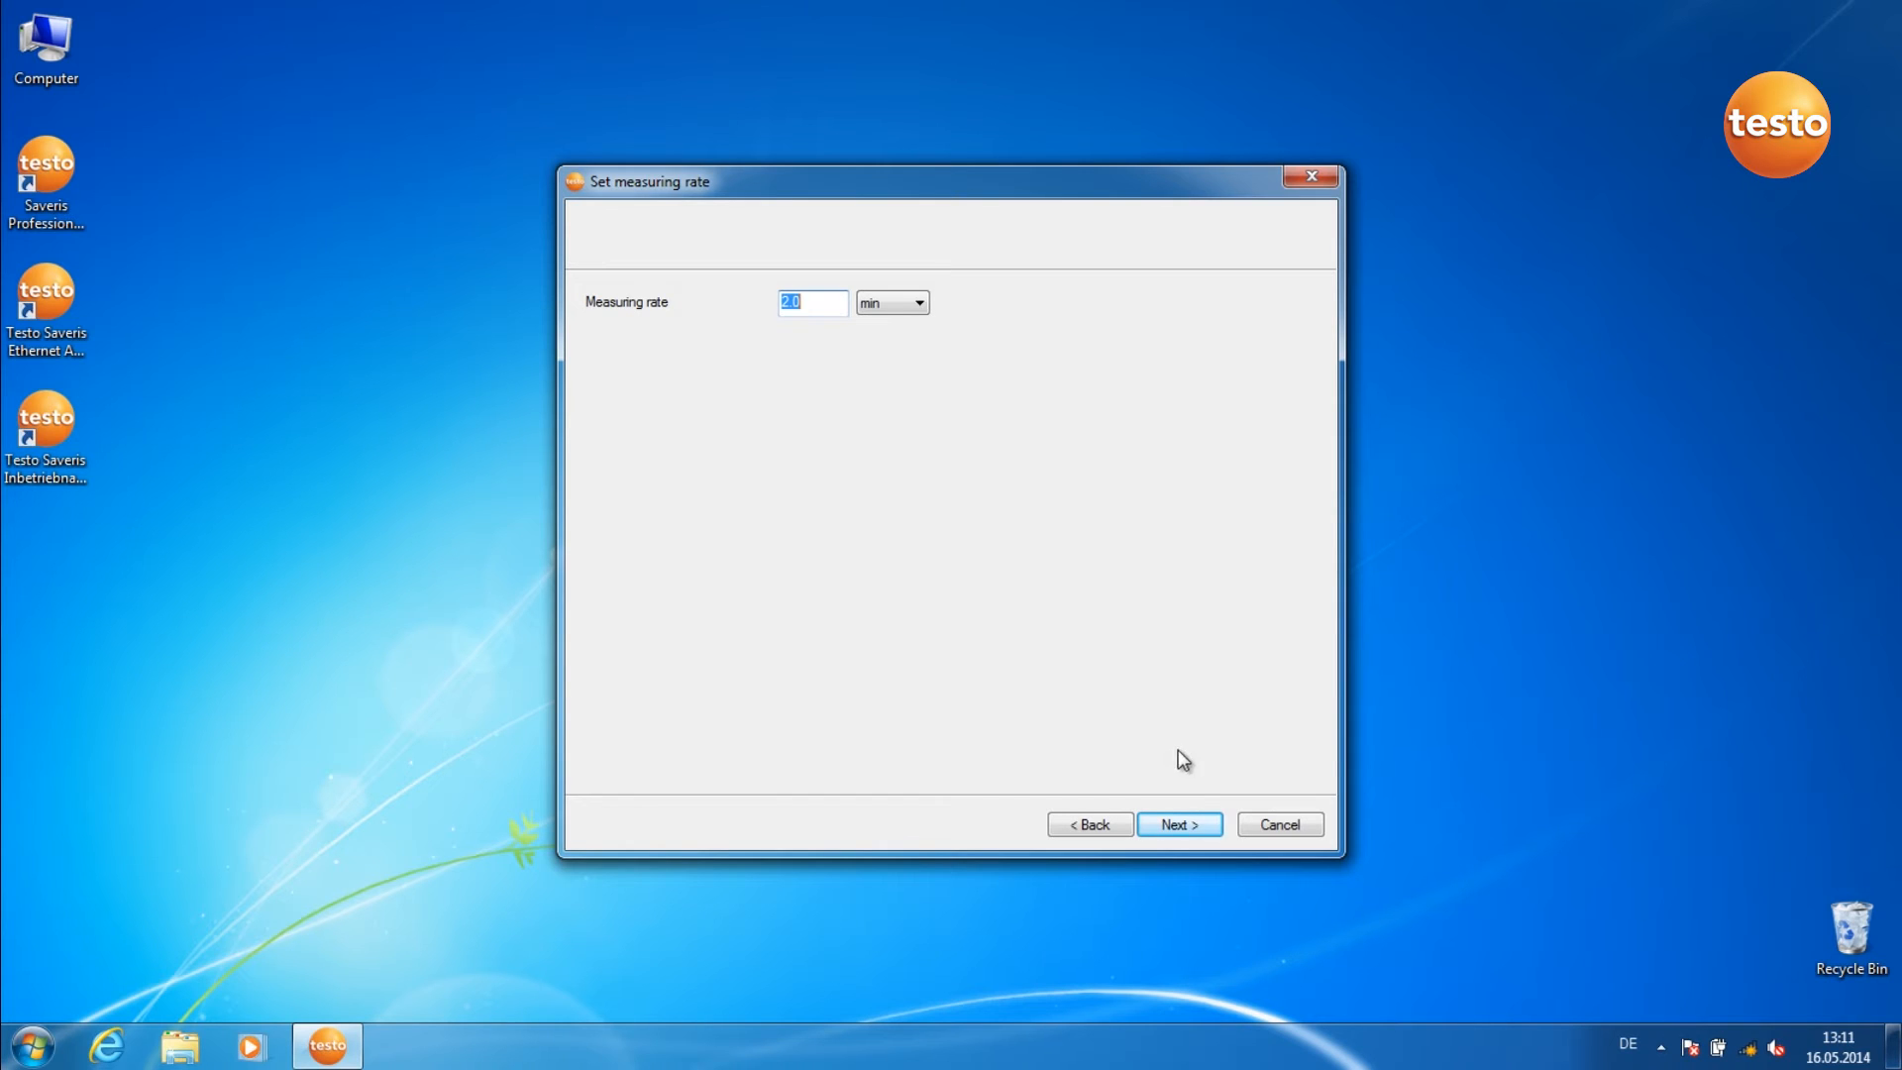
- Keep the 2.0 min measuring rate, finish, and acknowledge the success note
click(1178, 823)
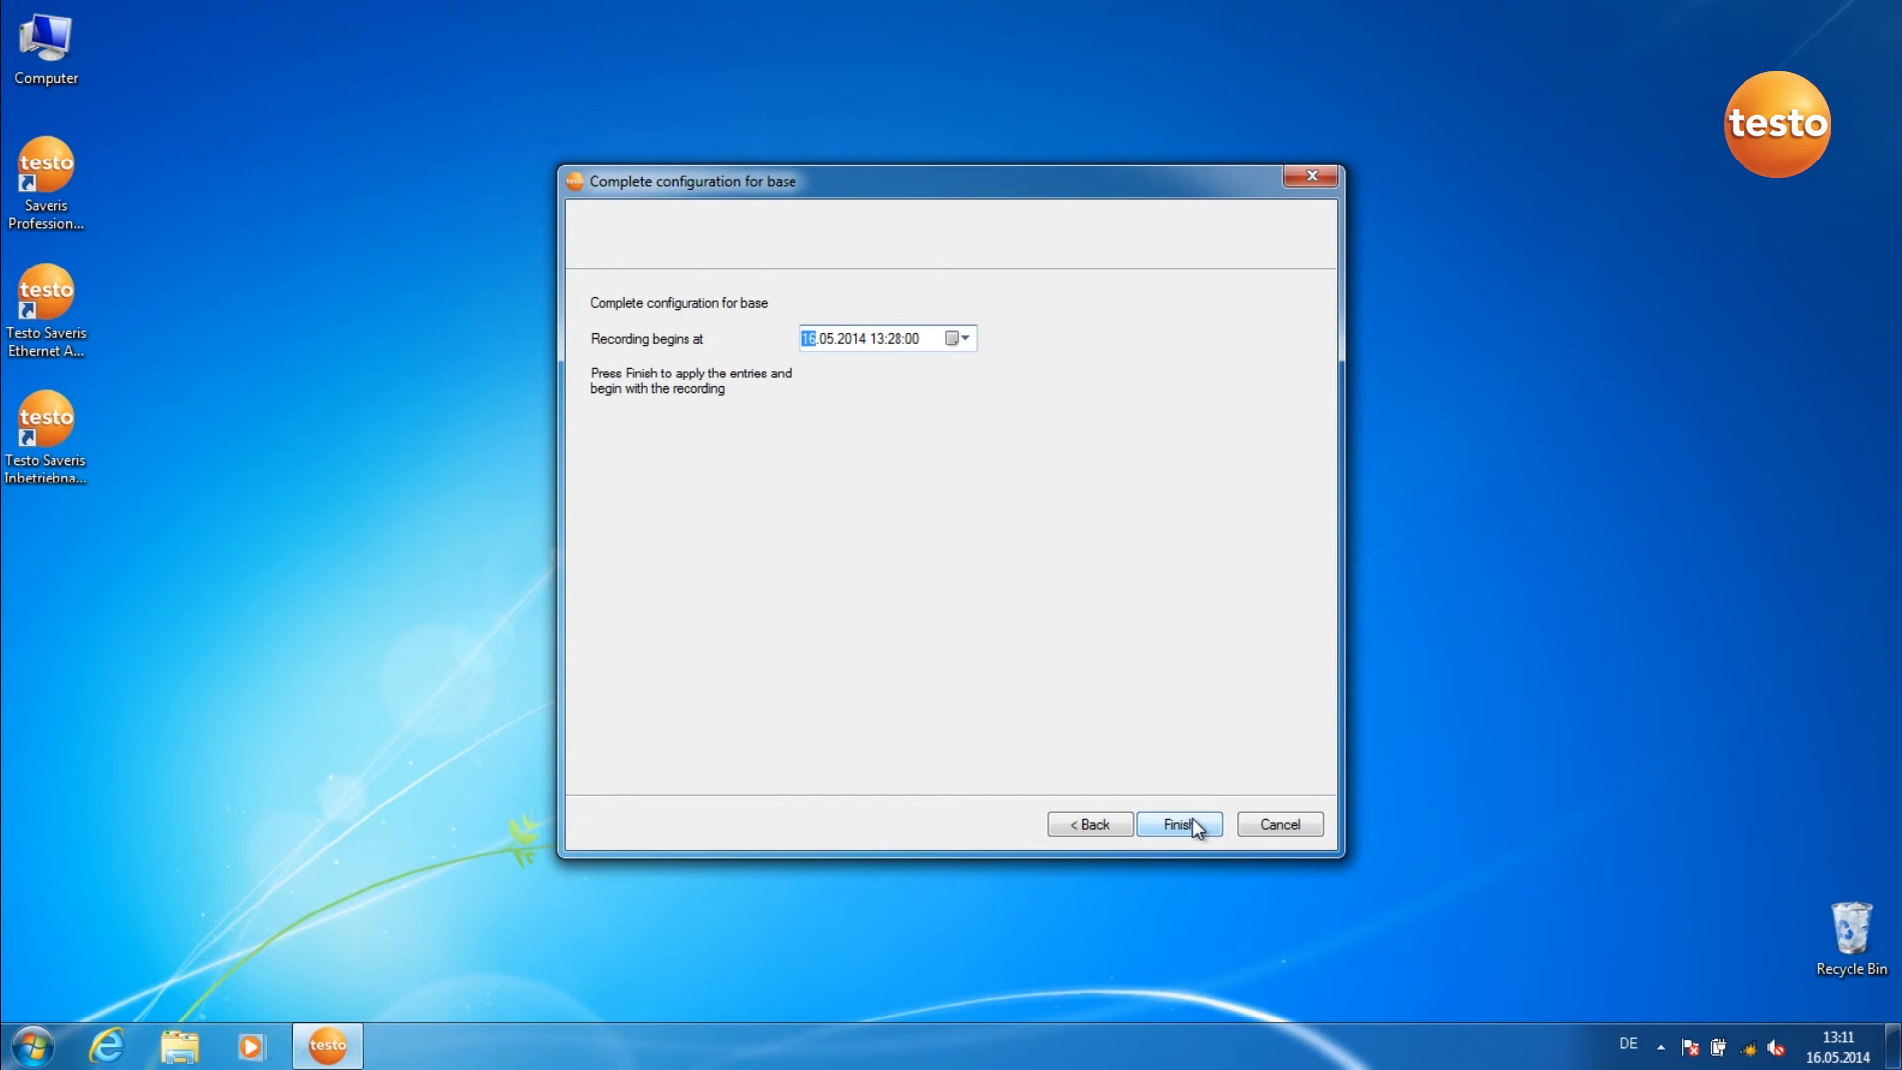
mouse_move(1204, 815)
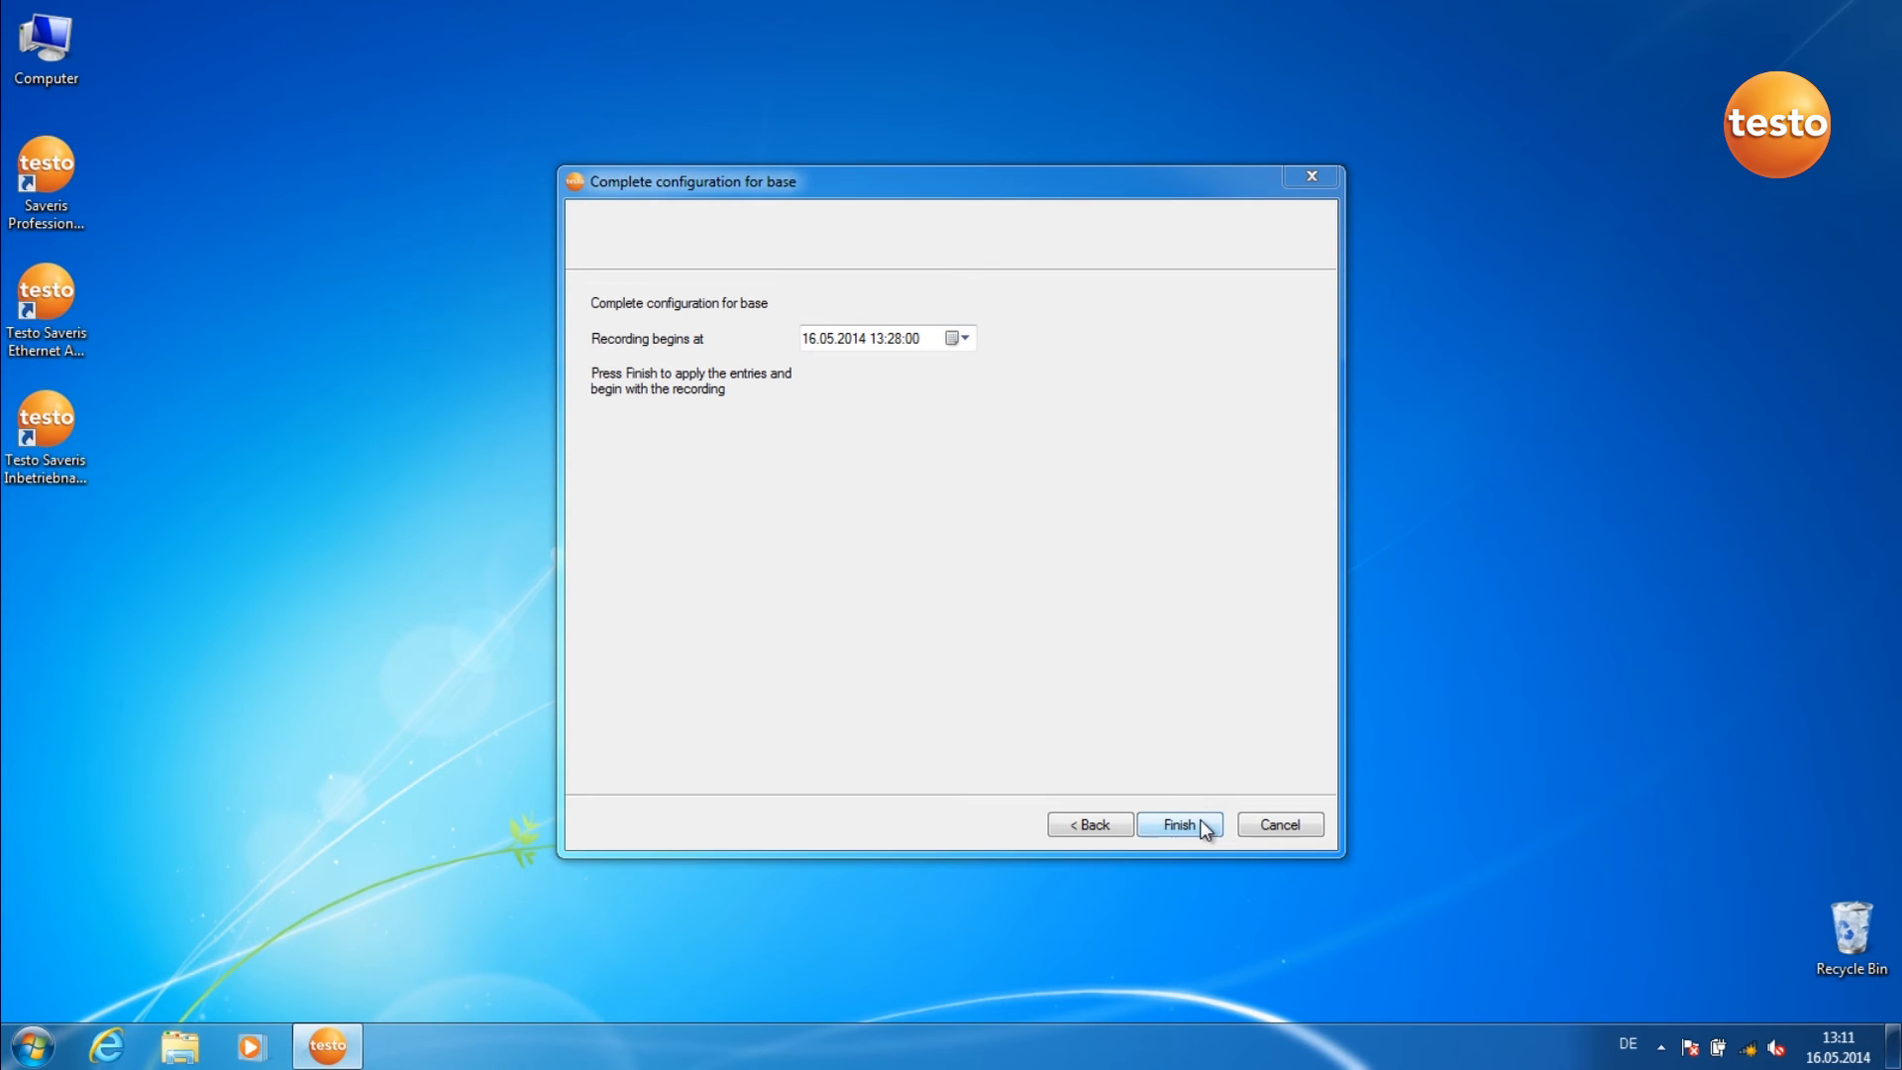
click(1177, 825)
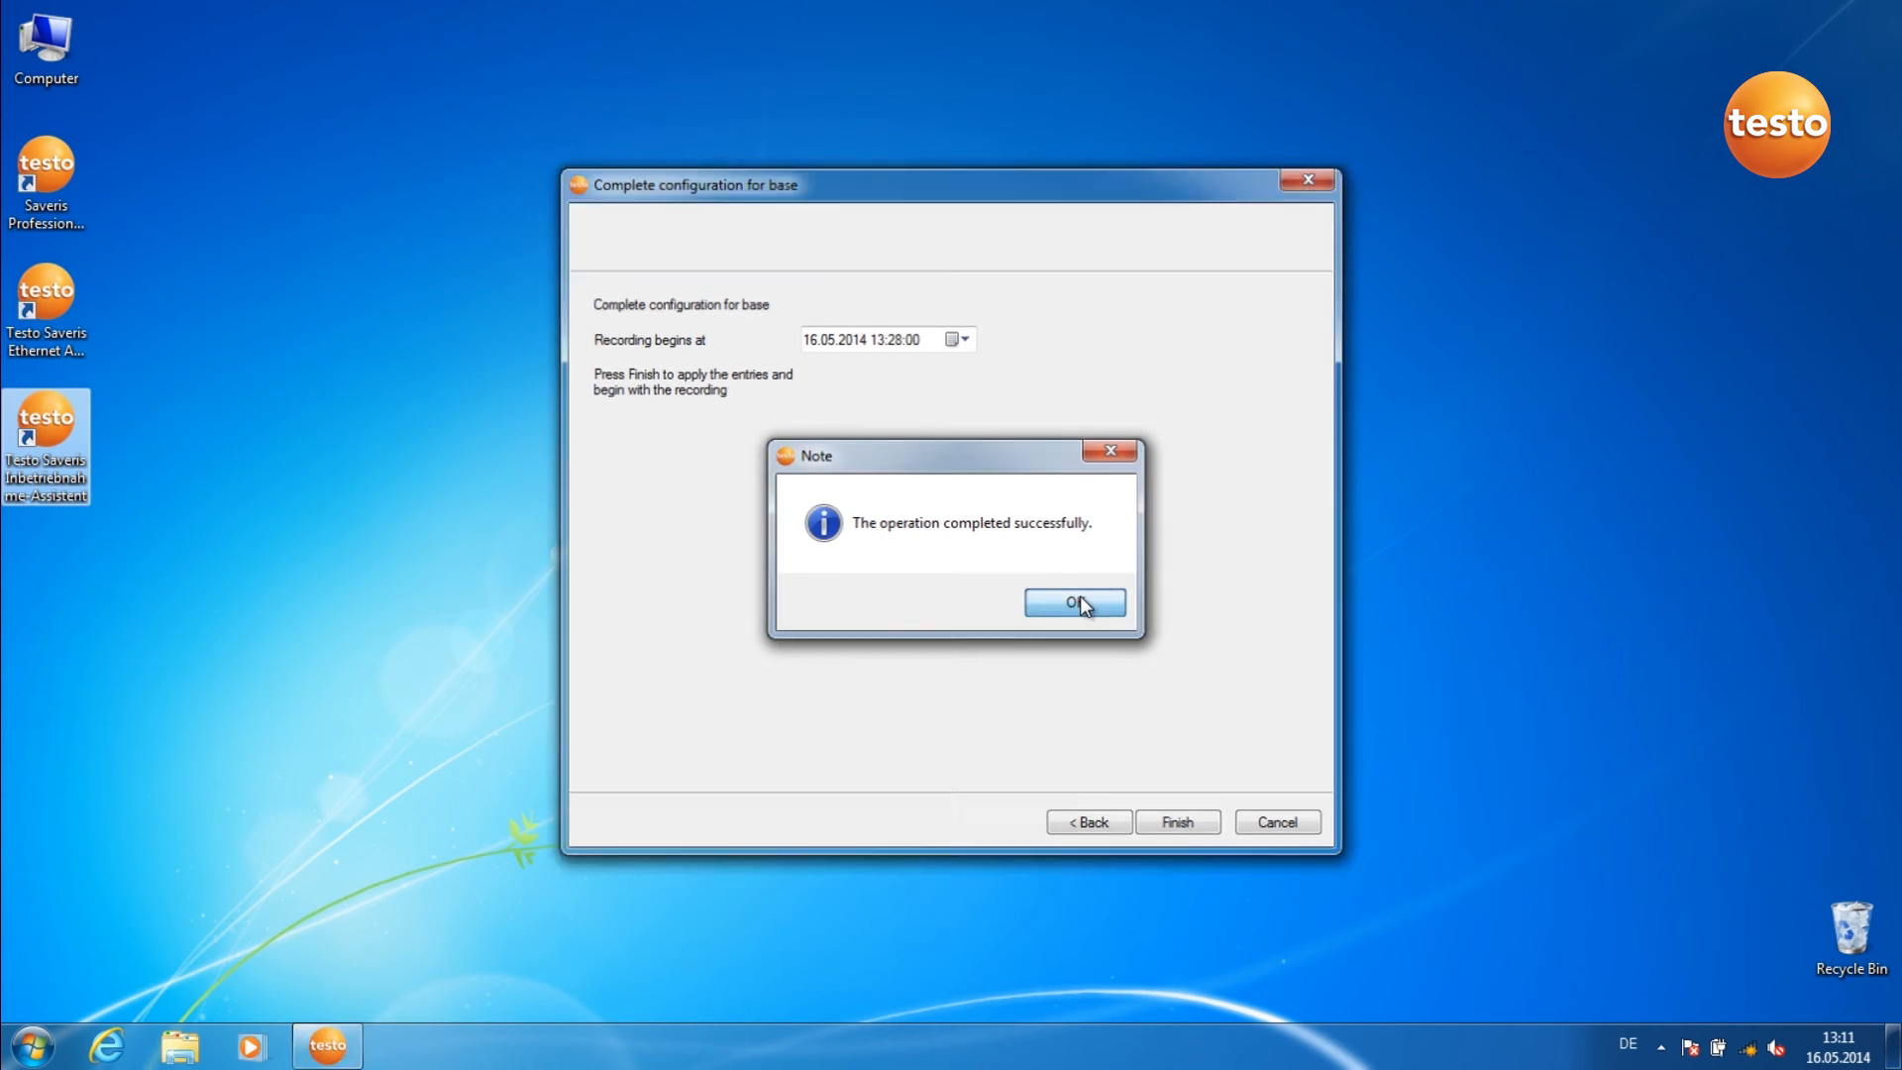
click(1074, 604)
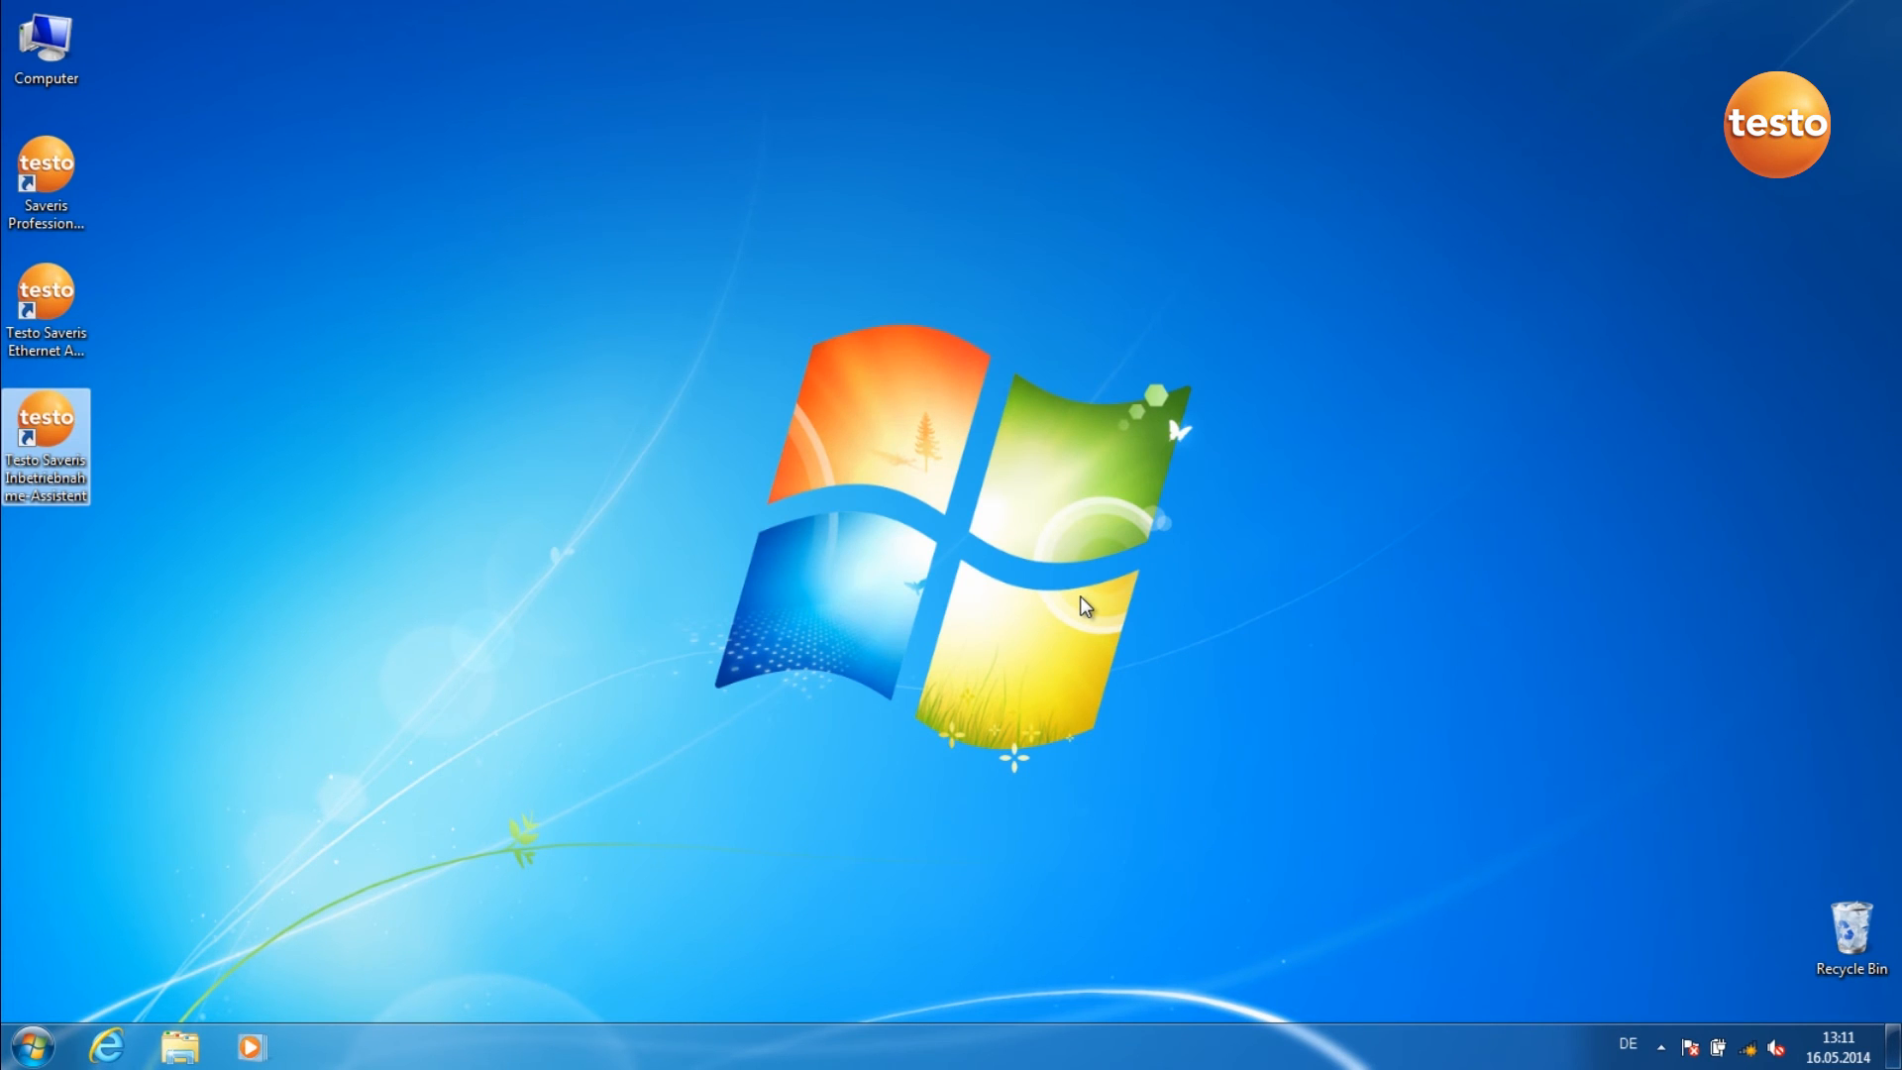